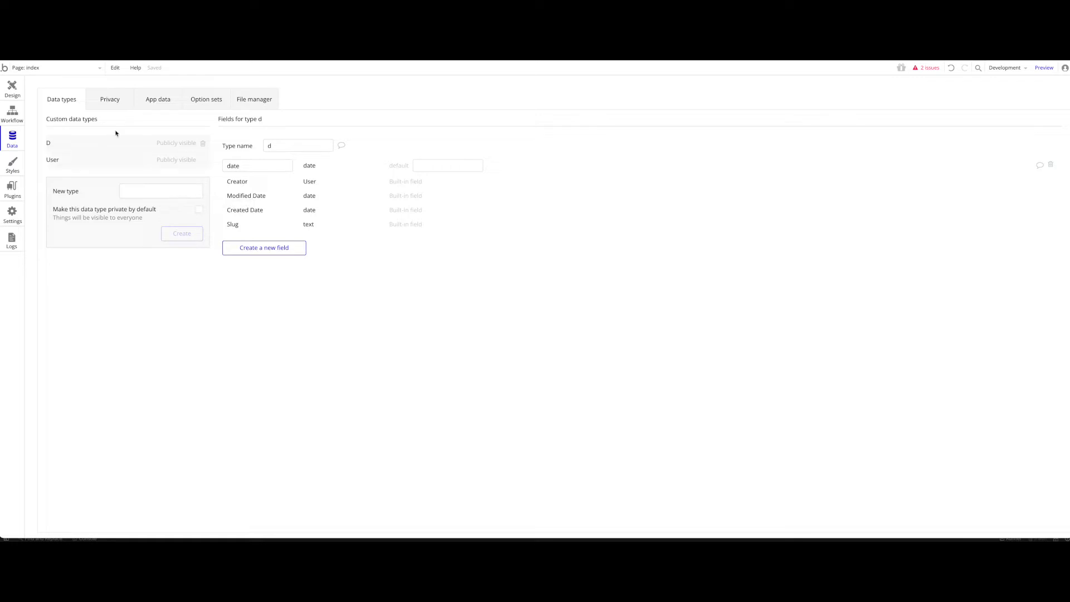
Enable the Data API in Settings > API and acknowledge the privacy warning with GOT IT.
left_click(11, 214)
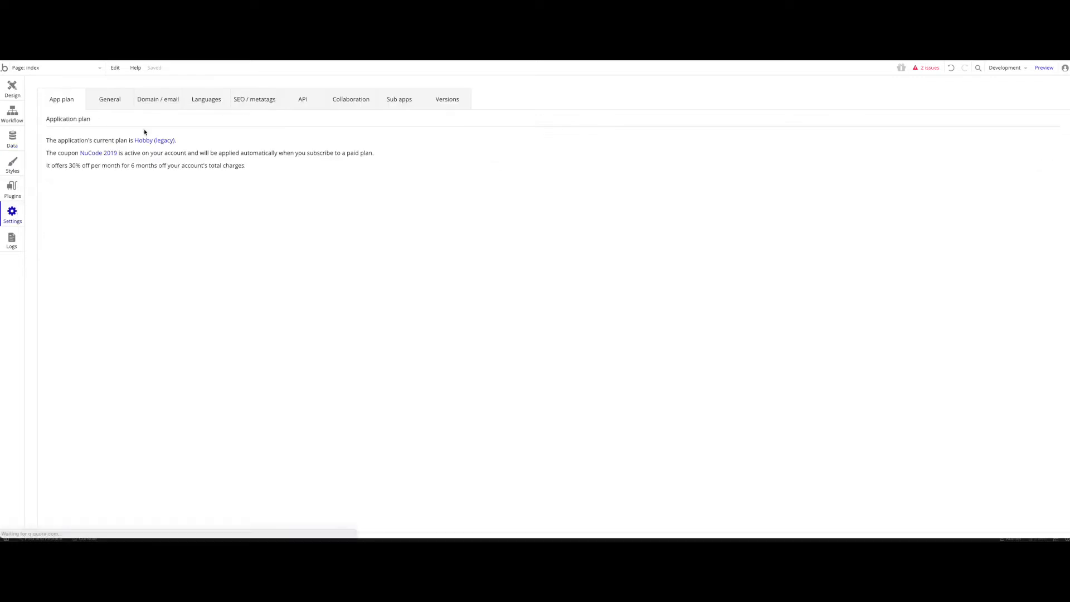
left_click(302, 99)
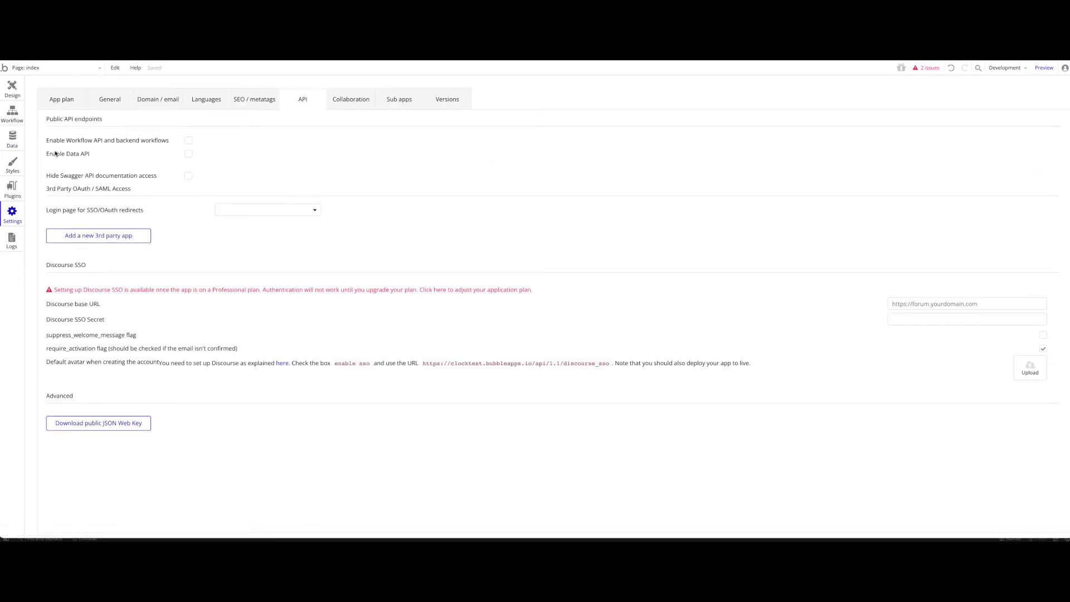
left_click(188, 154)
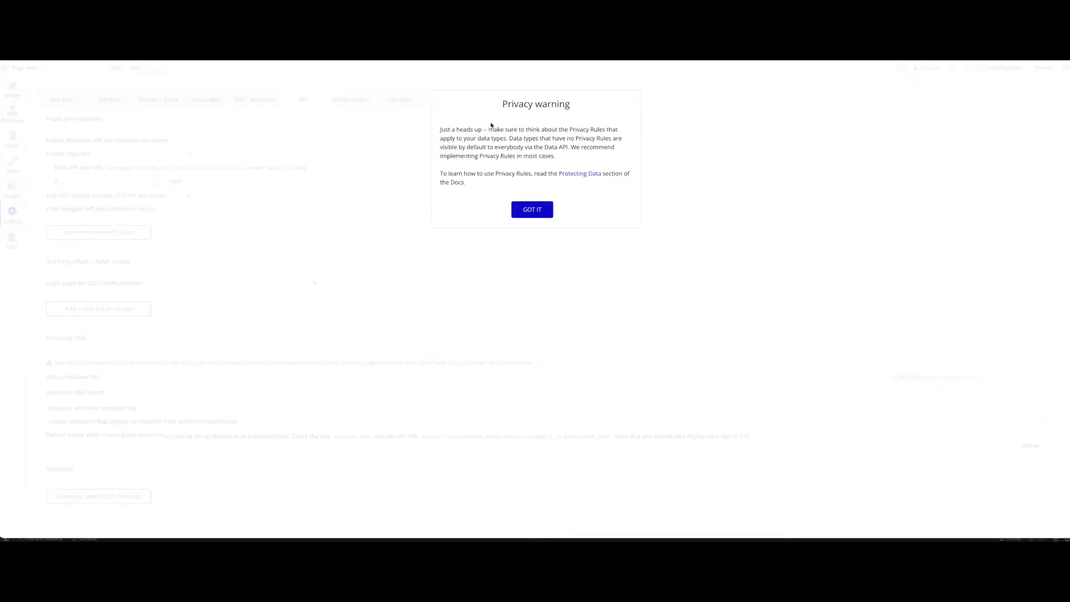
left_click(532, 210)
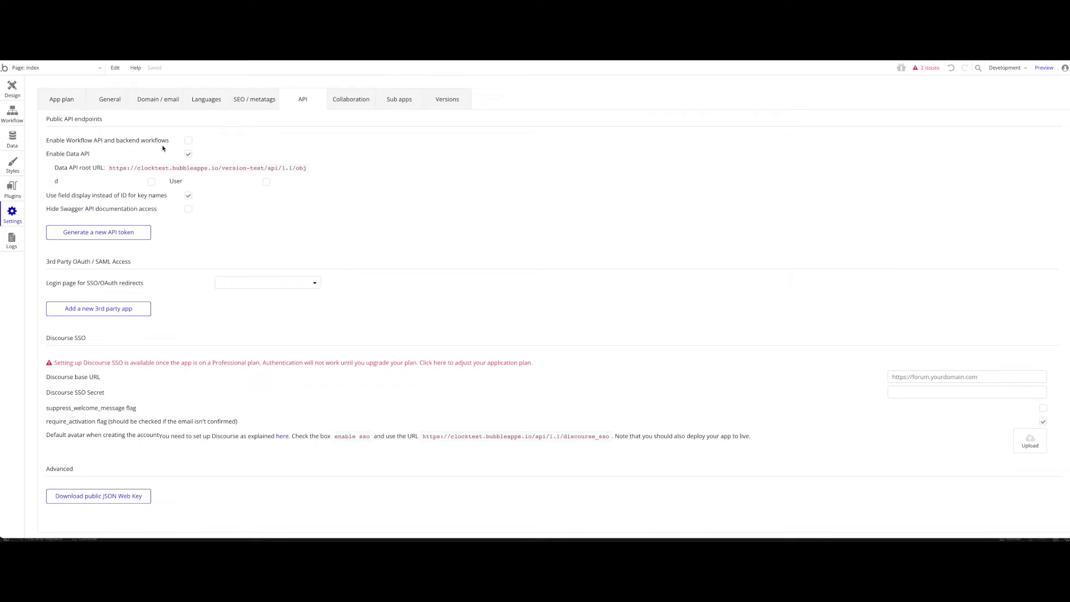
mouse_move(104, 145)
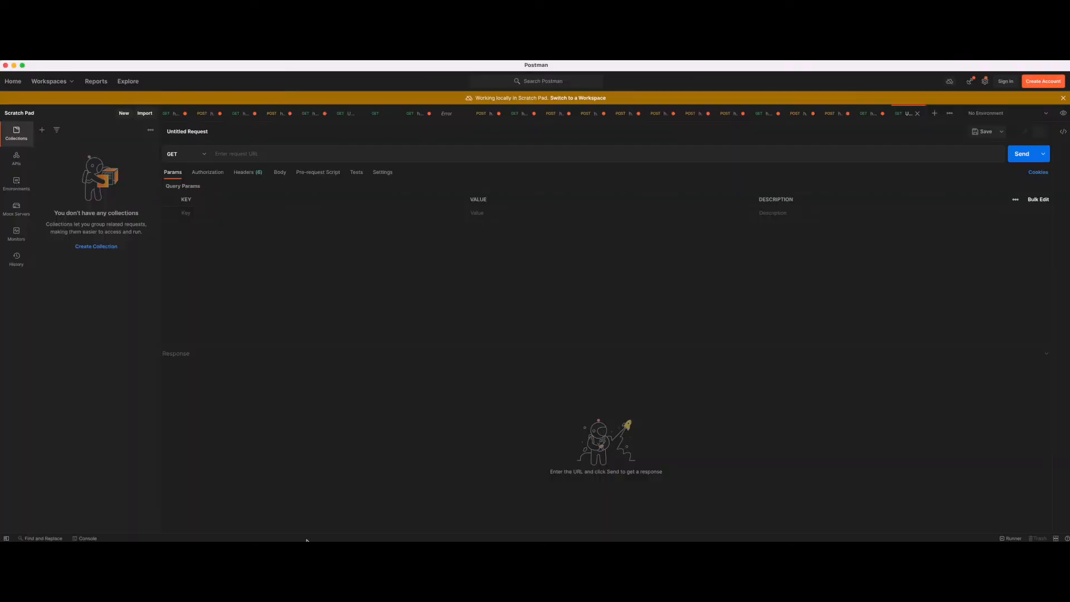
mouse_move(440, 436)
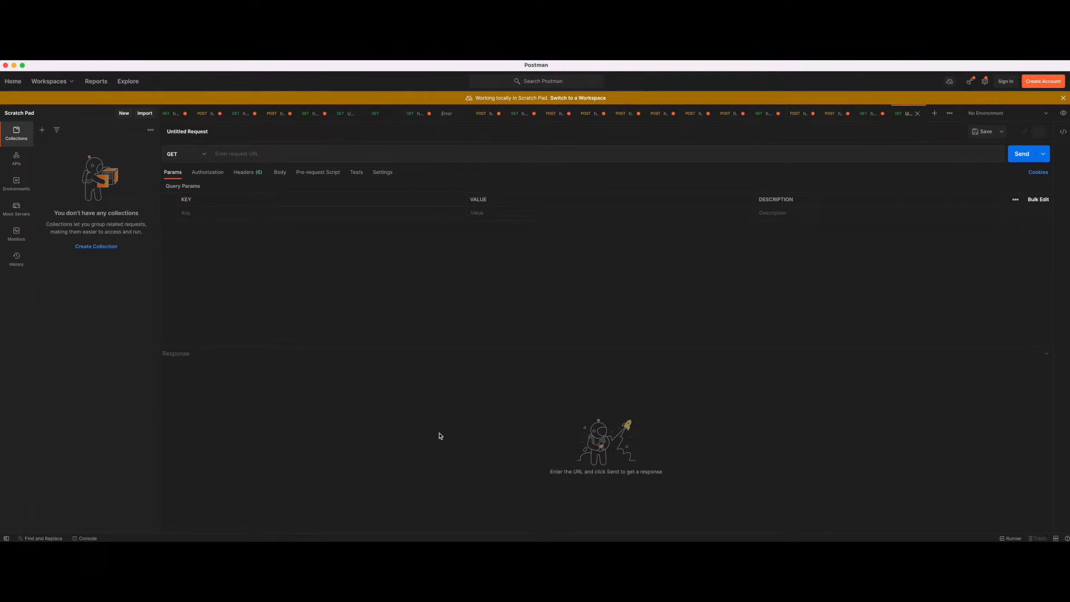
mouse_move(309, 193)
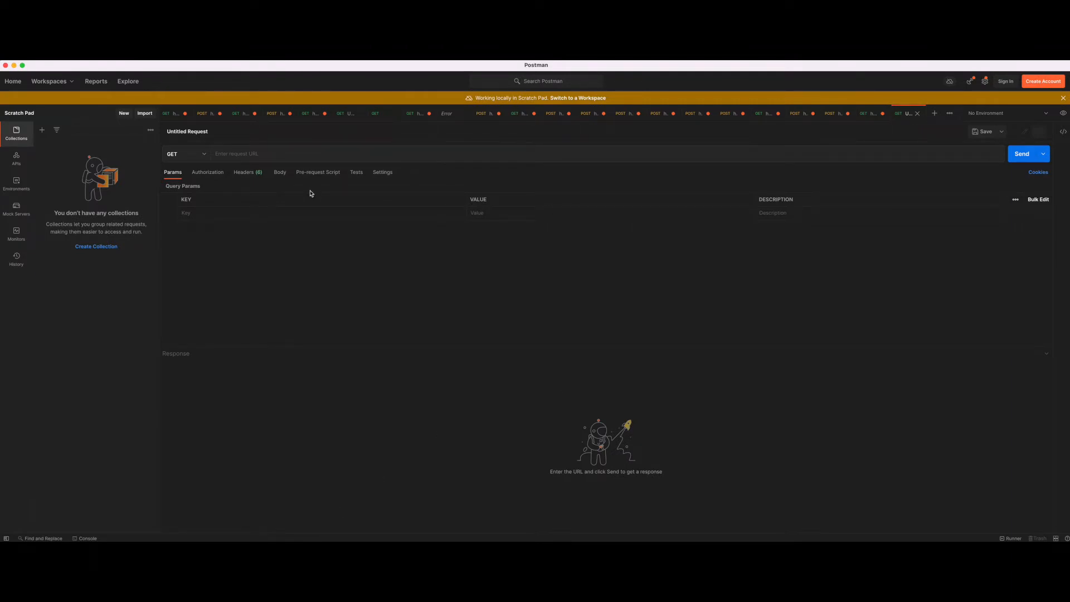
mouse_move(328, 300)
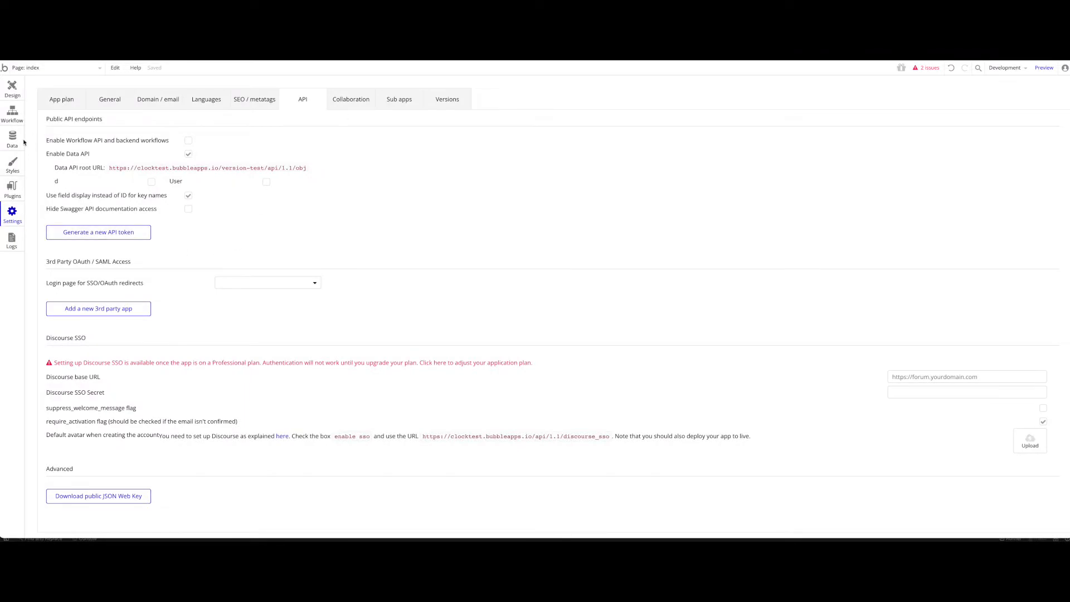
Add fields to the product type: instock (yes/no), name (text), price (number).
left_click(12, 138)
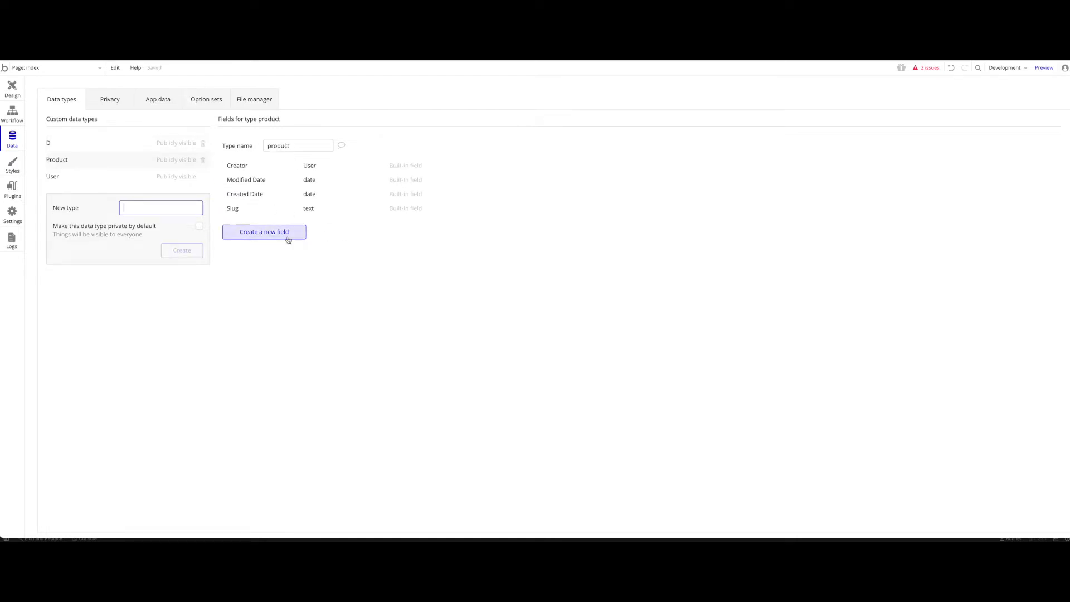
left_click(264, 232)
type("price")
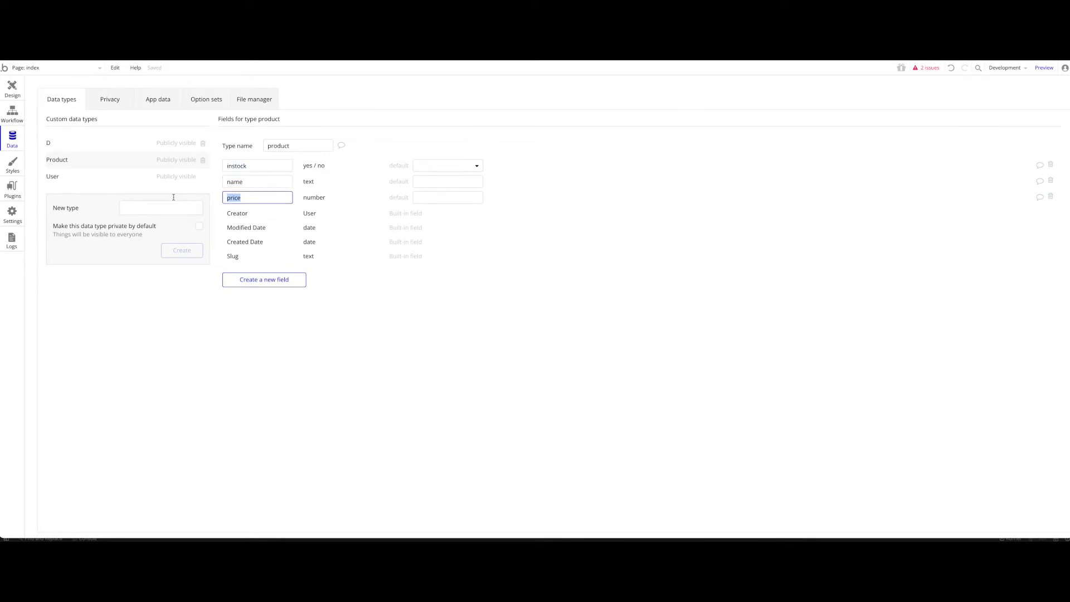
View the All products table in App data, empty with instock, name and price columns.
left_click(157, 99)
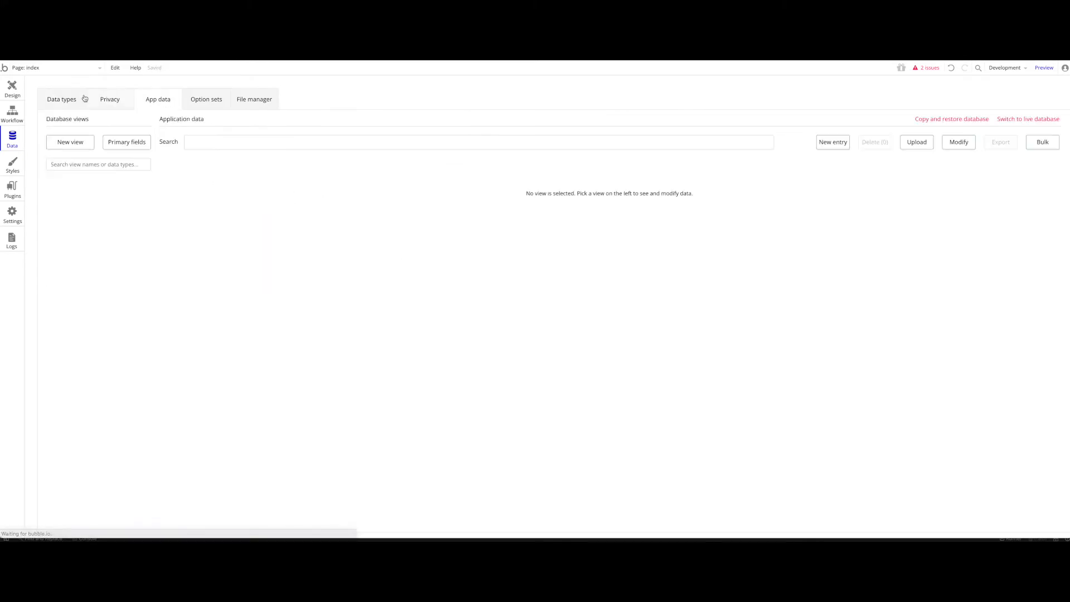
left_click(60, 209)
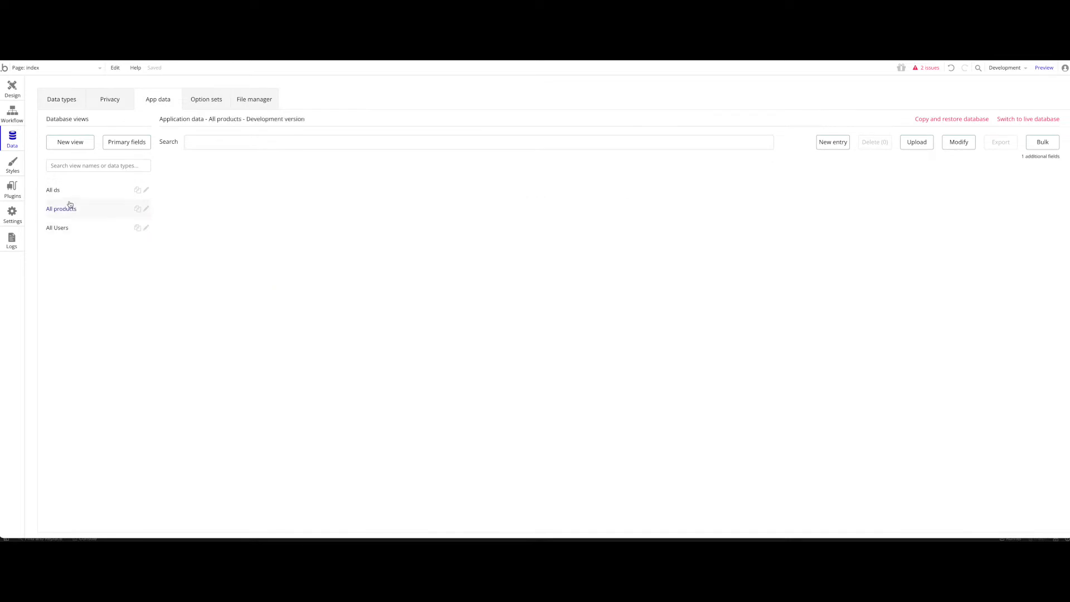
left_click(60, 208)
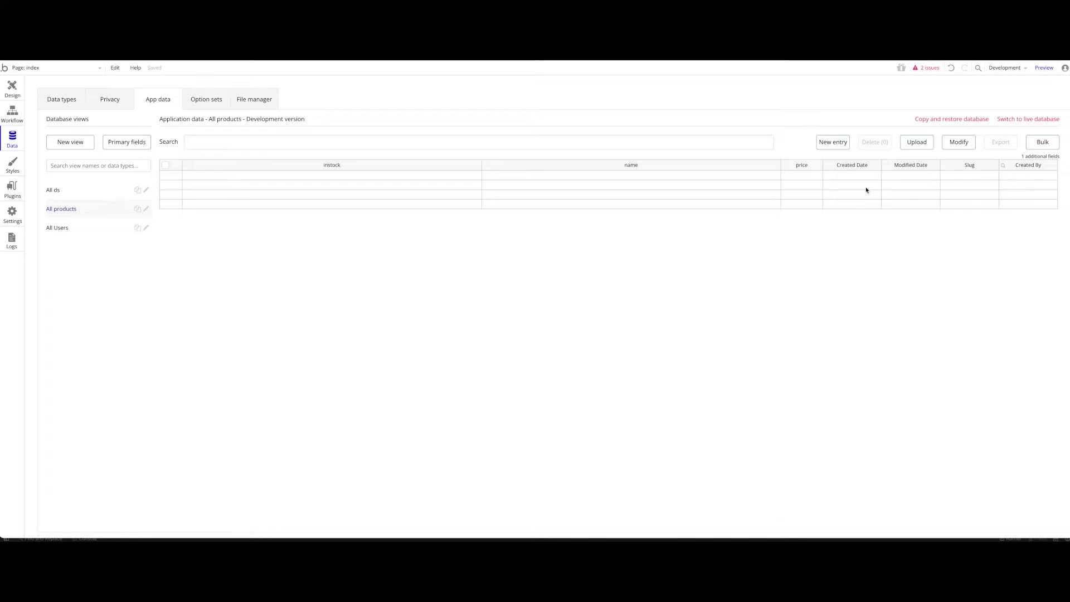
left_click(832, 141)
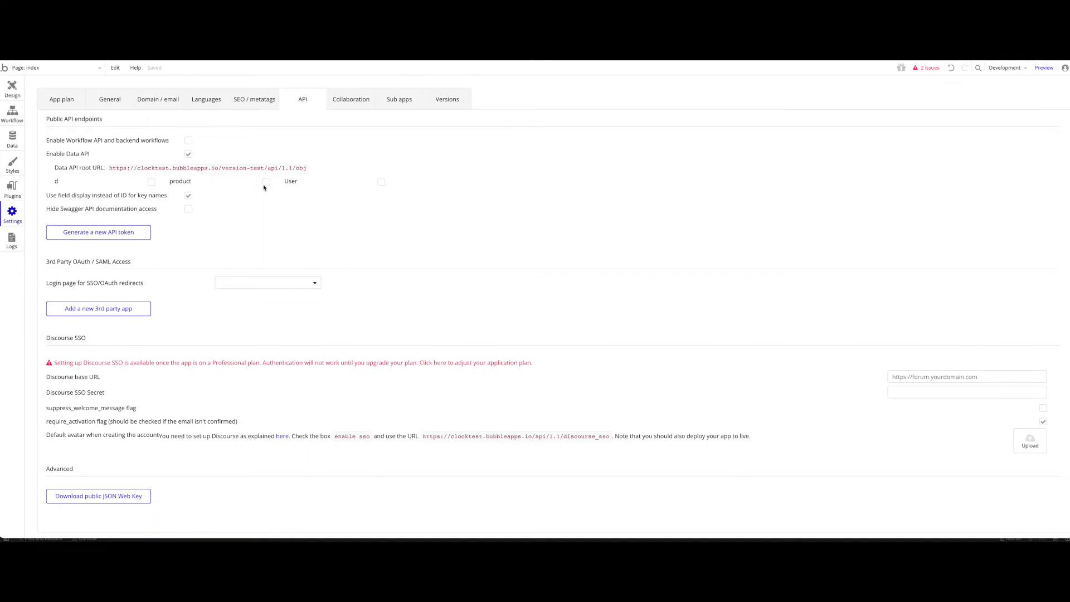
mouse_move(266, 182)
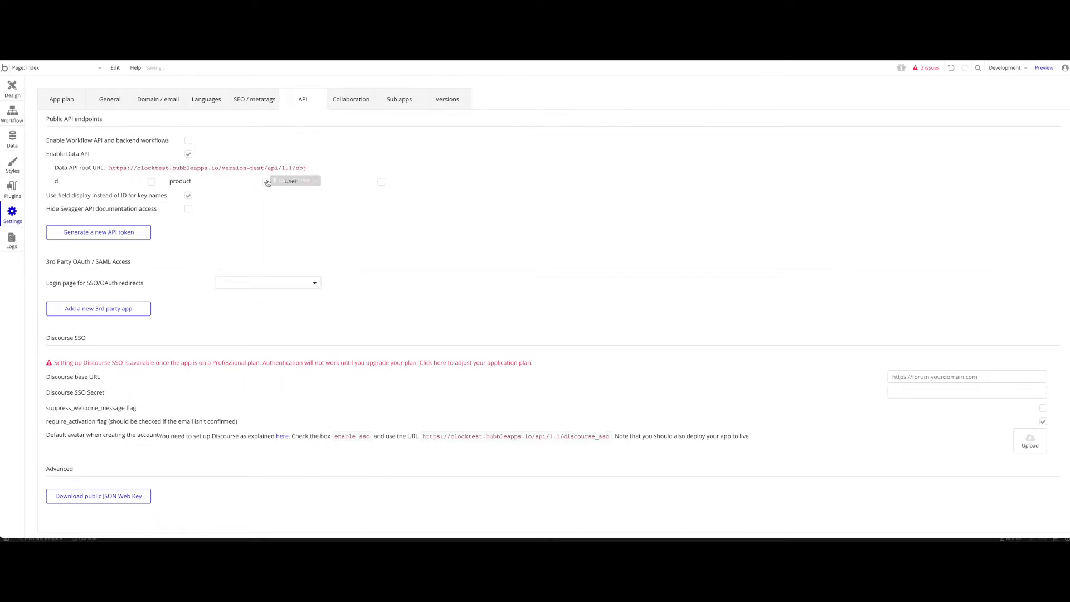
Tick the product checkbox so it is exposed through the Data API.
left_click(266, 181)
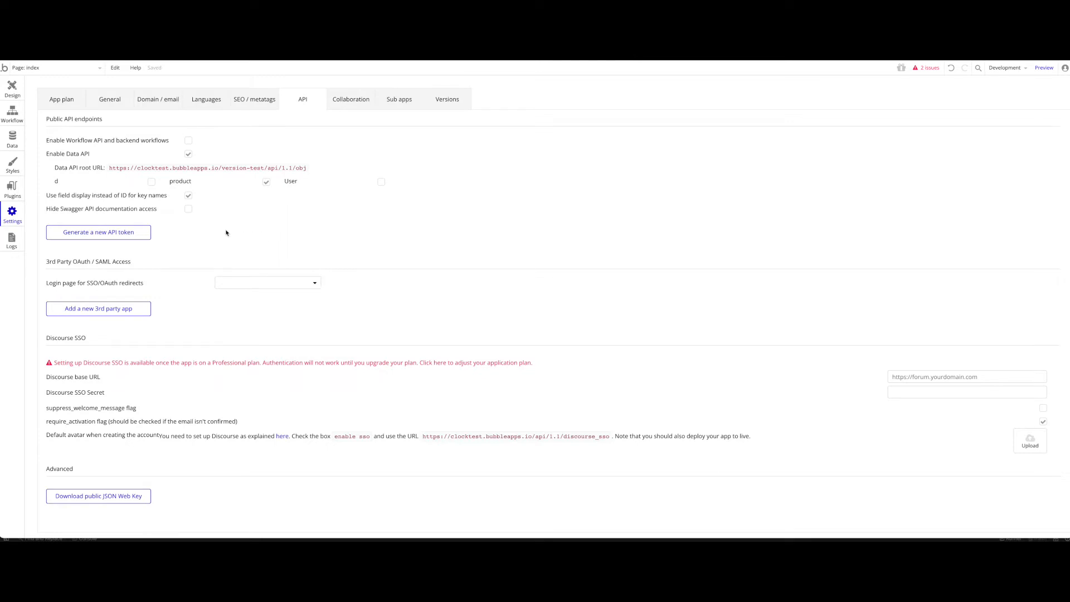
mouse_move(171, 196)
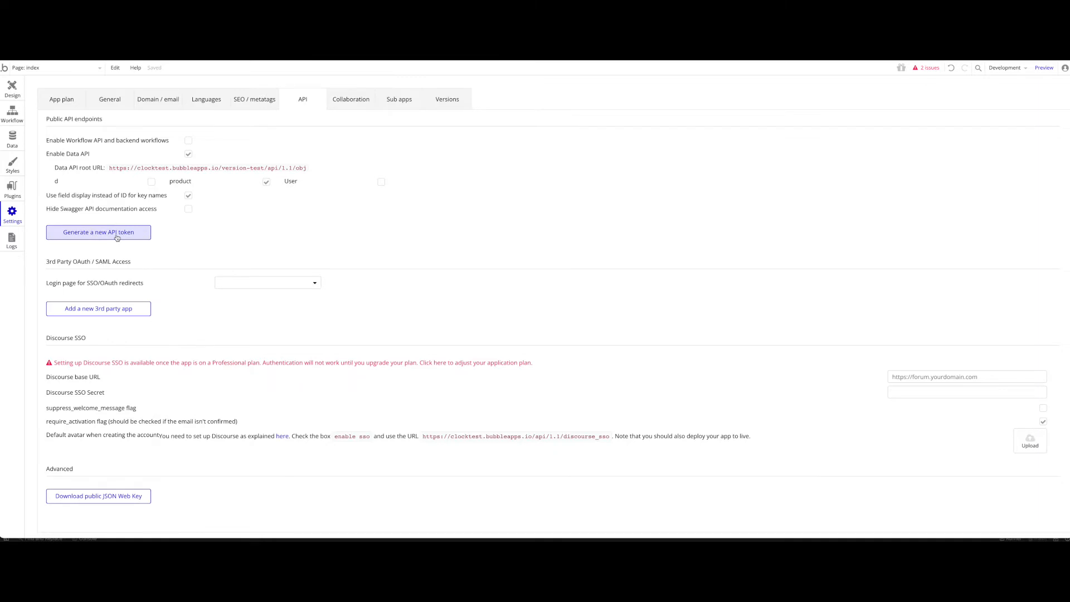
Generate an API token labelled 'standardkey' and copy the Data API root URL.
left_click(98, 231)
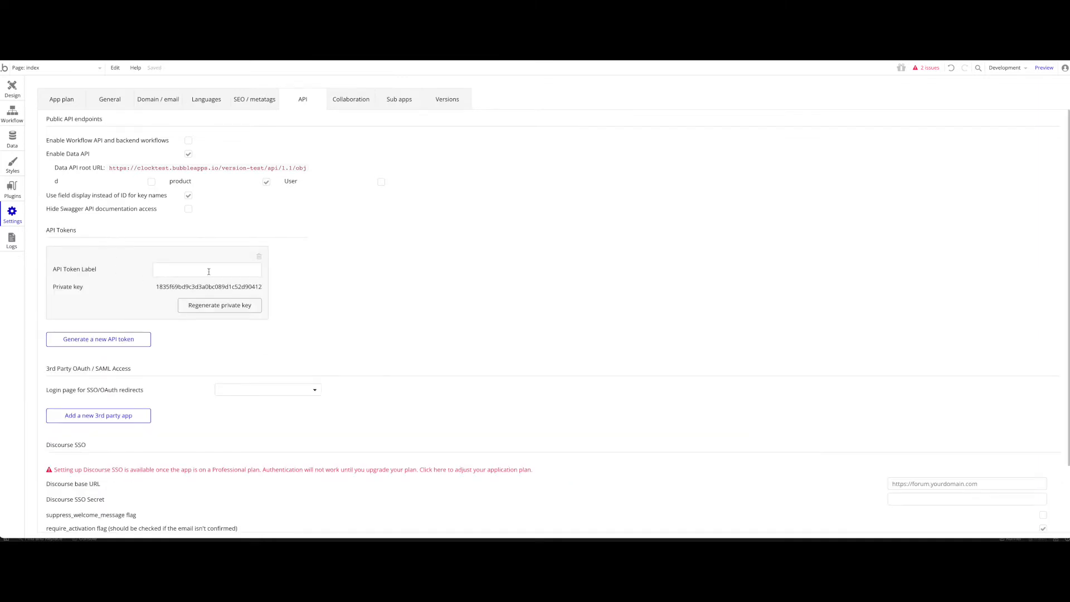
left_click(208, 269)
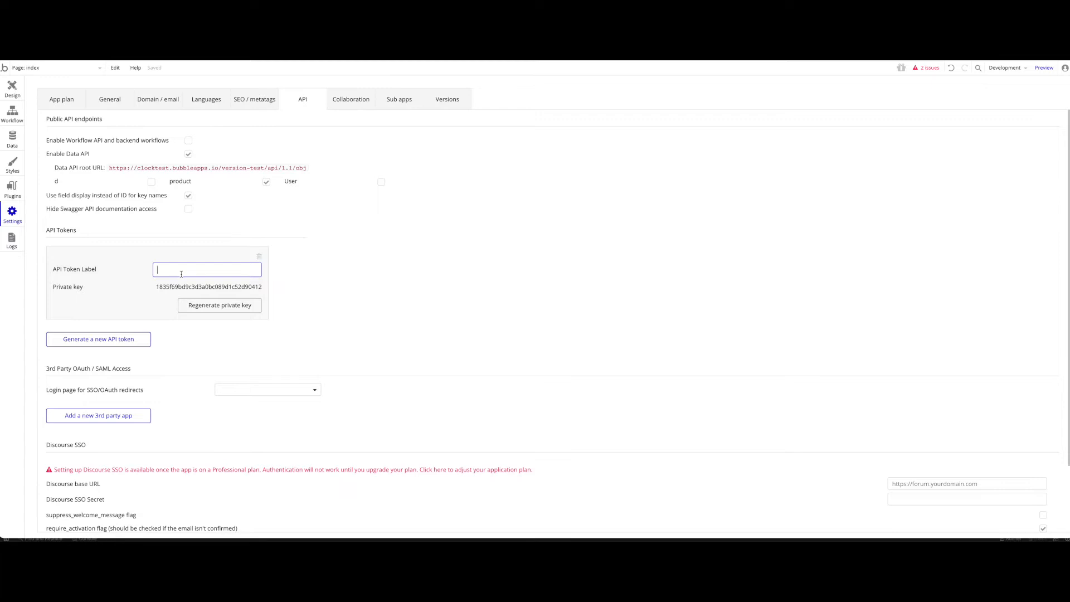
type("standardkey")
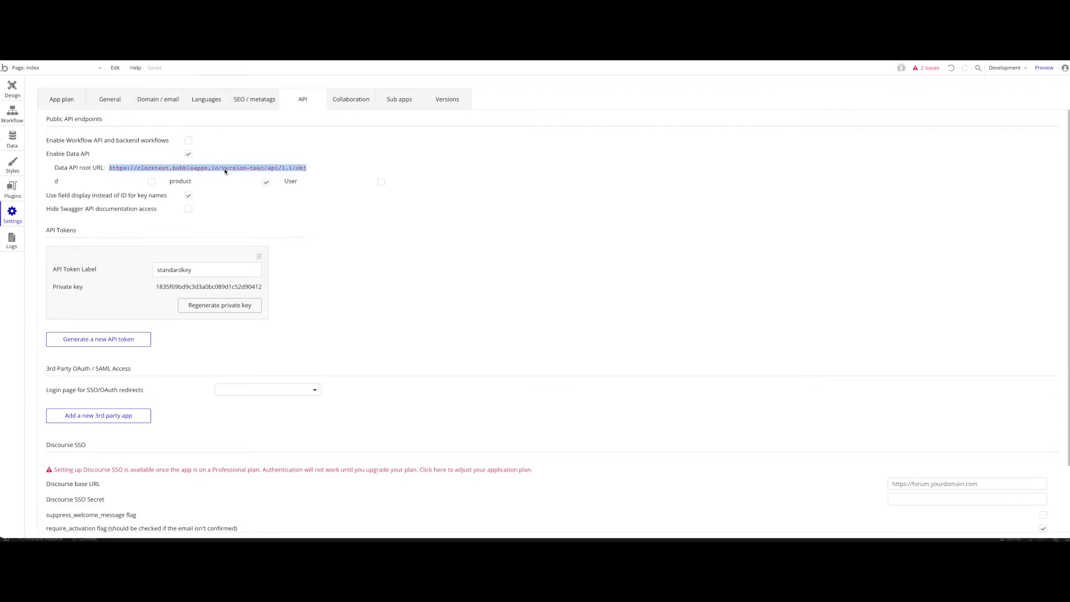
double_click(233, 168)
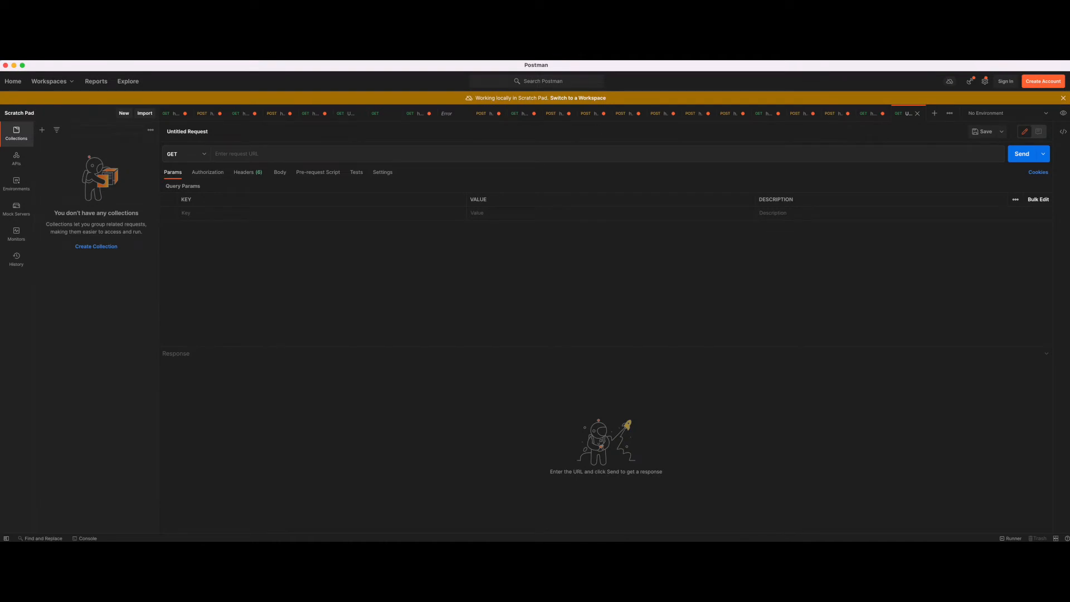
left_click(257, 154)
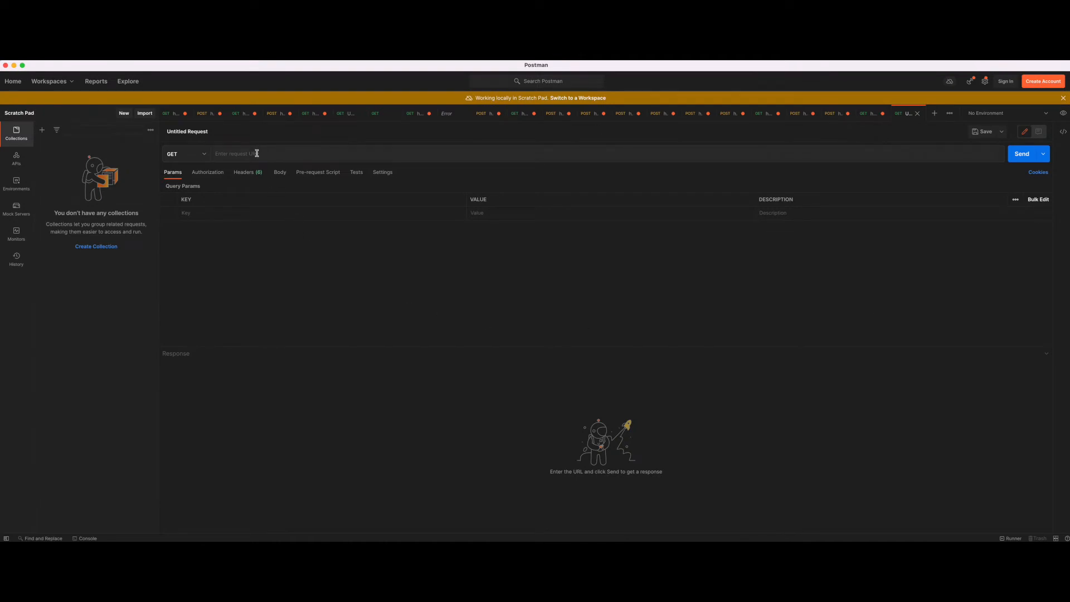
type("https://clocktest.bubbleapps.io/version-test/api/1.1/obj")
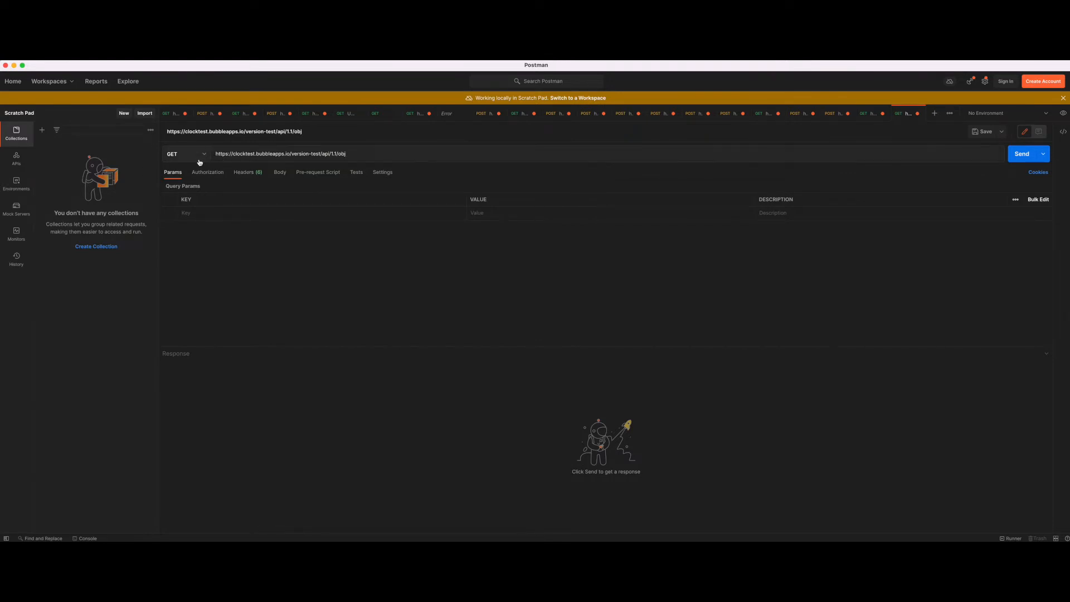
left_click(184, 153)
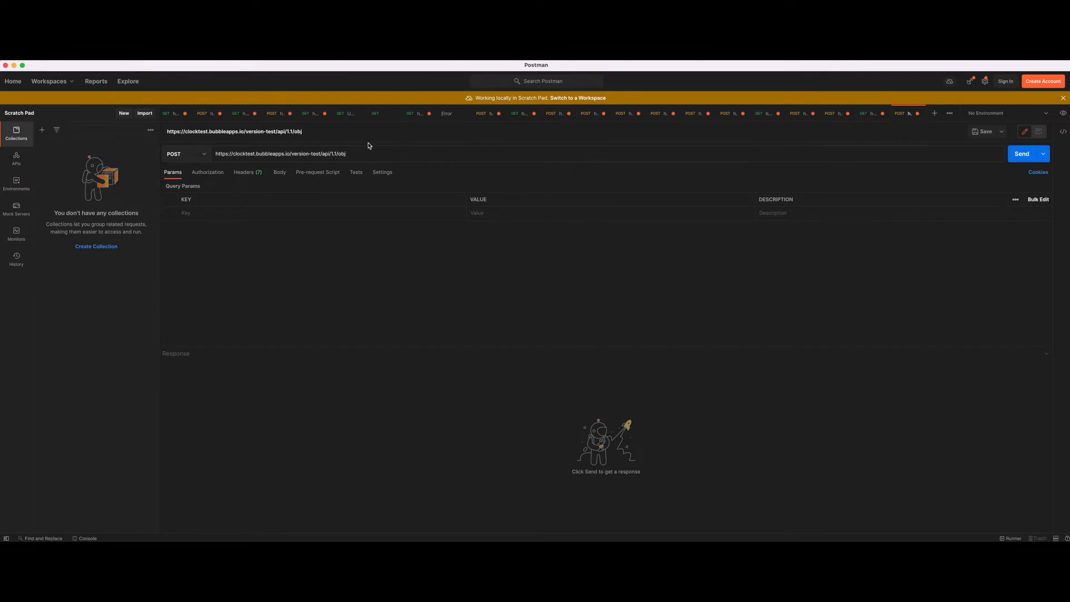
type("/")
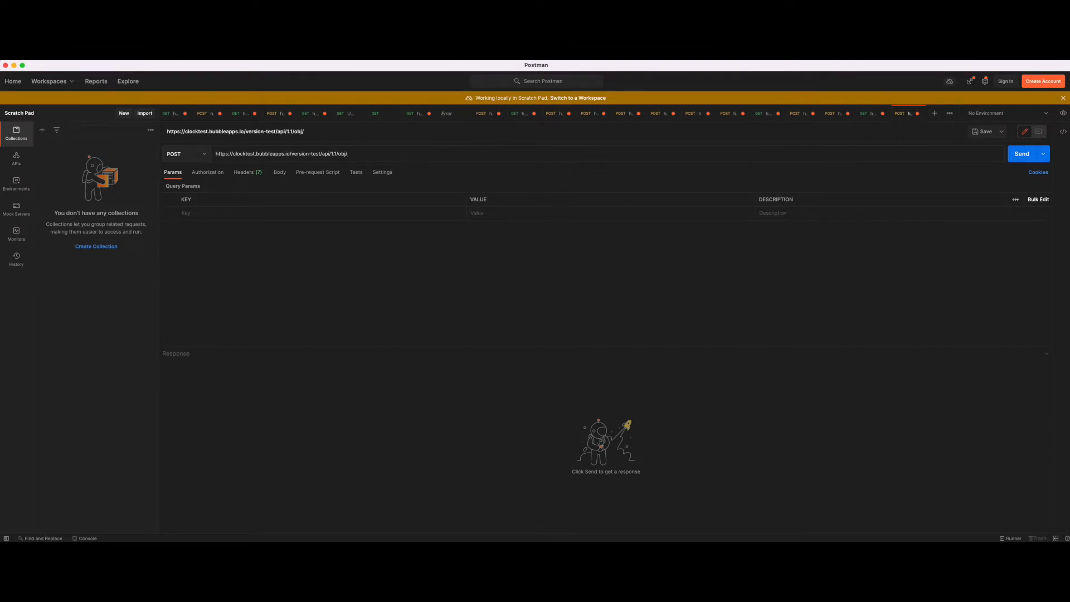
mouse_move(376, 165)
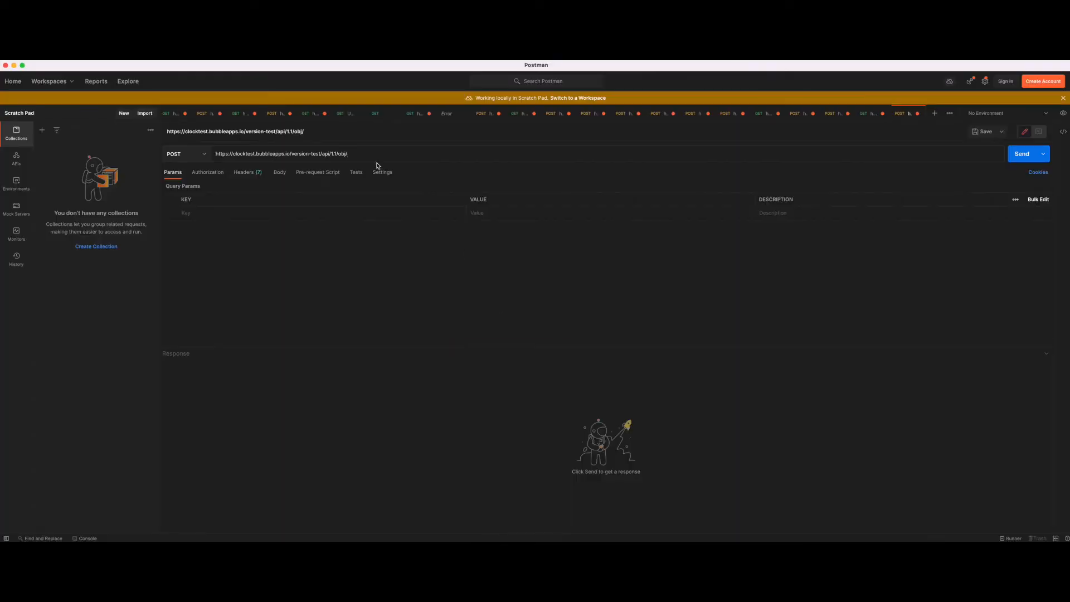
type("product")
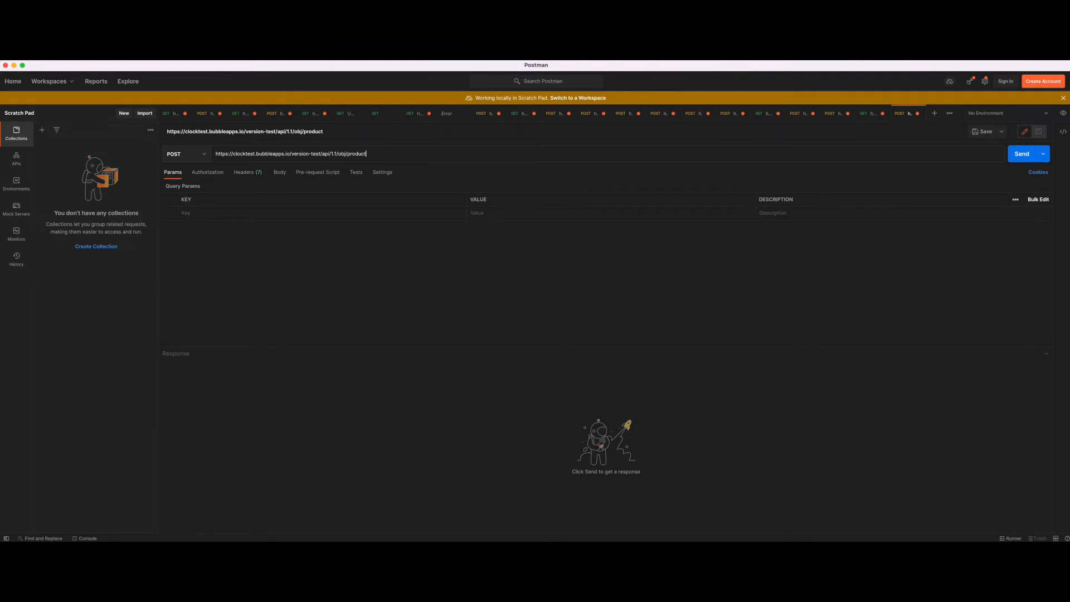
mouse_move(946, 308)
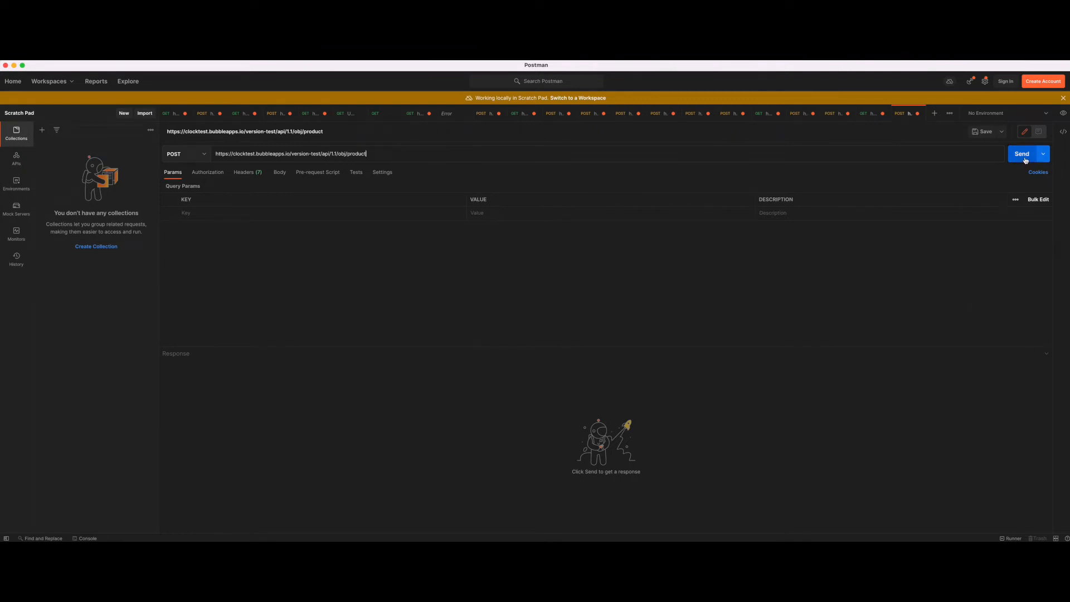
Send the product creation request and select the Unauthorized error class in the 401 response.
left_click(1022, 153)
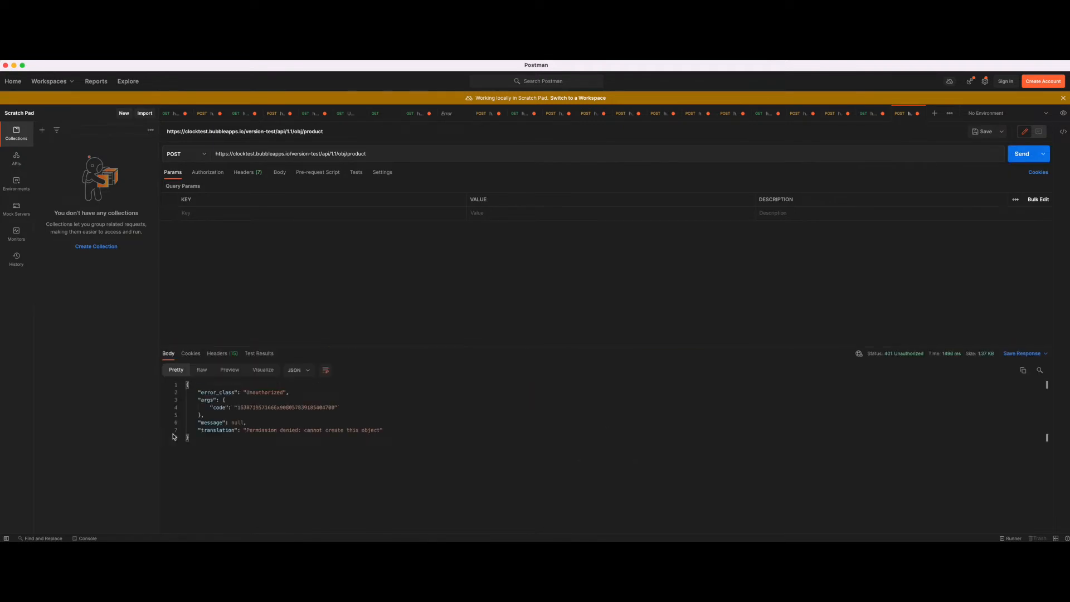
double_click(263, 391)
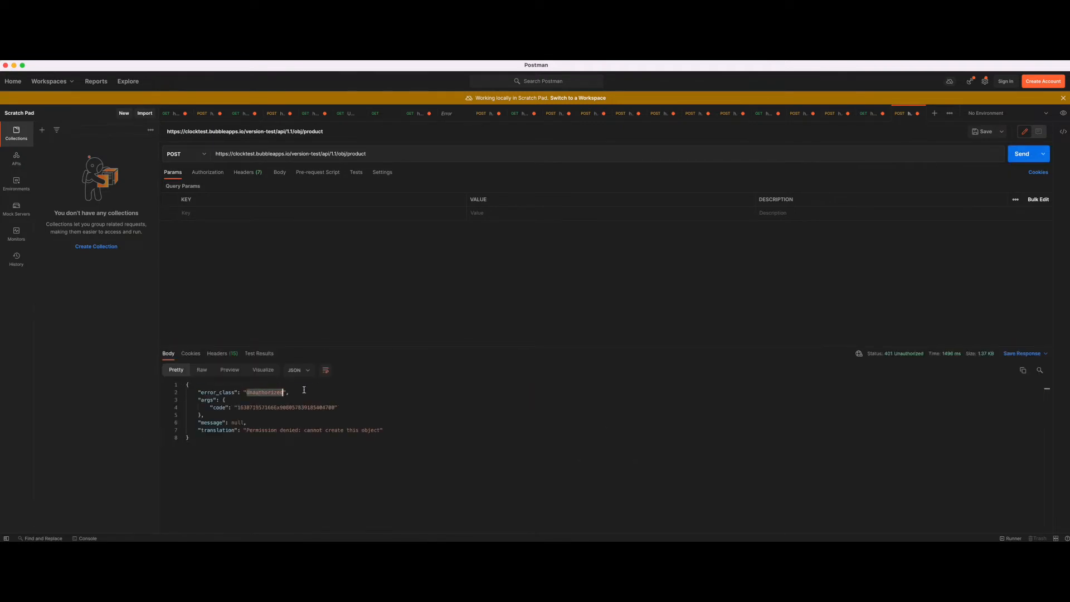
mouse_move(284, 313)
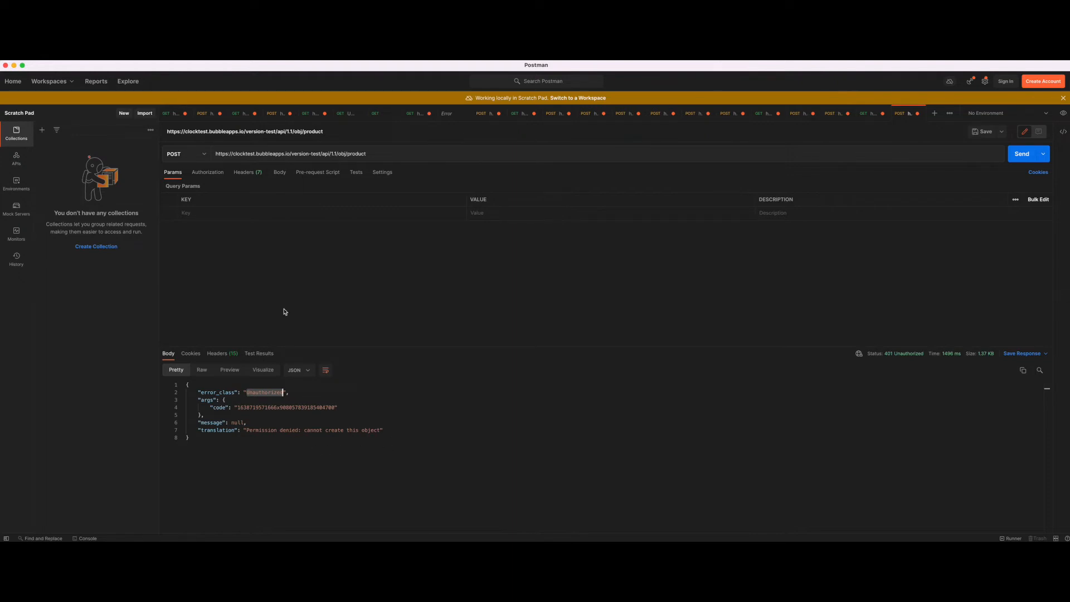
mouse_move(443, 77)
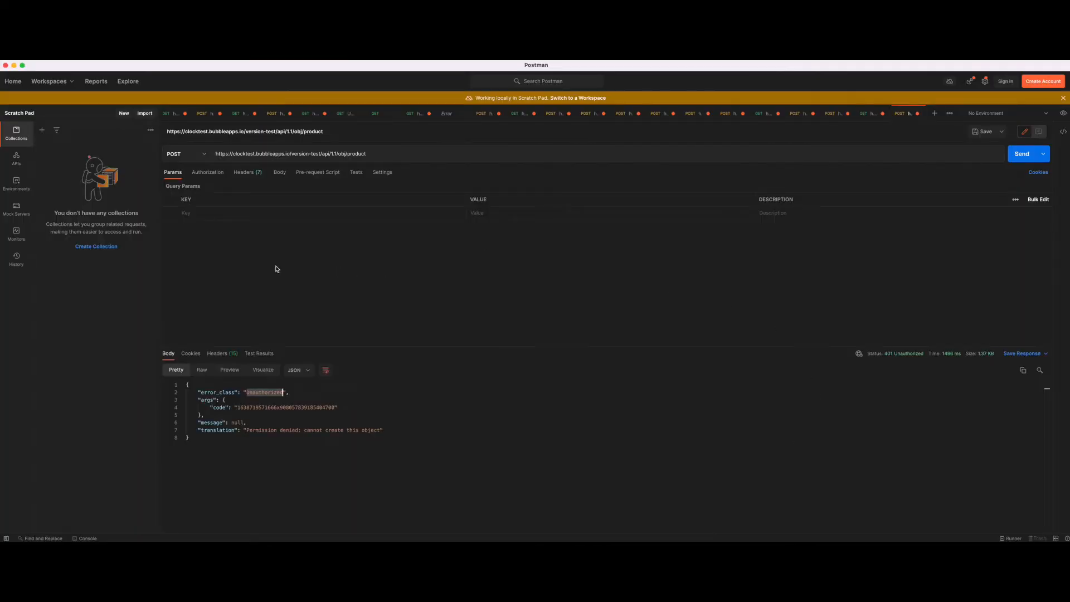
Add an Authorization header with value Bearer followed by the API token.
left_click(244, 172)
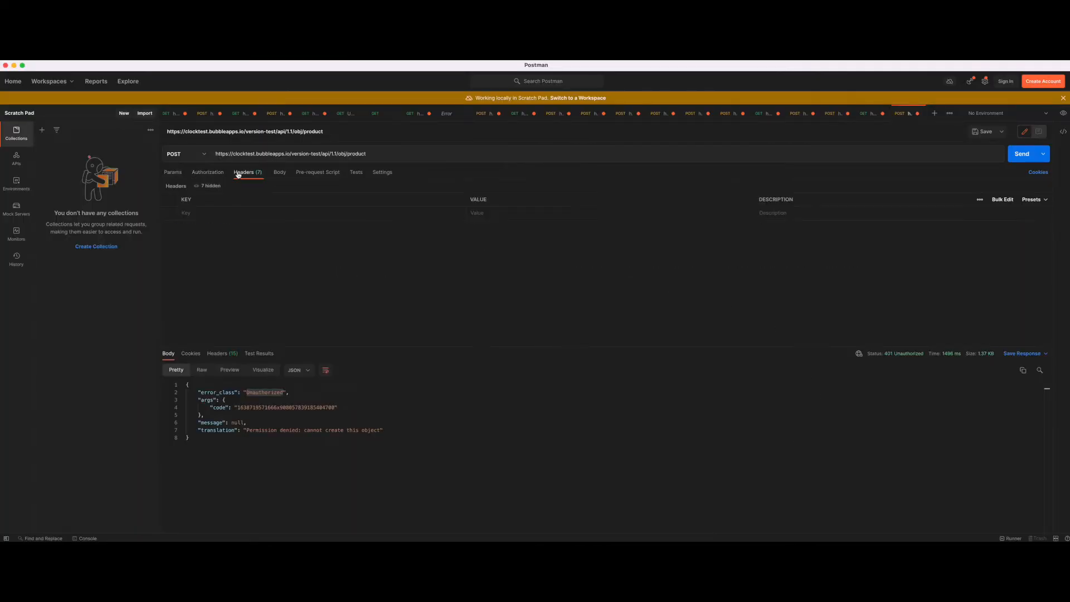
type("B")
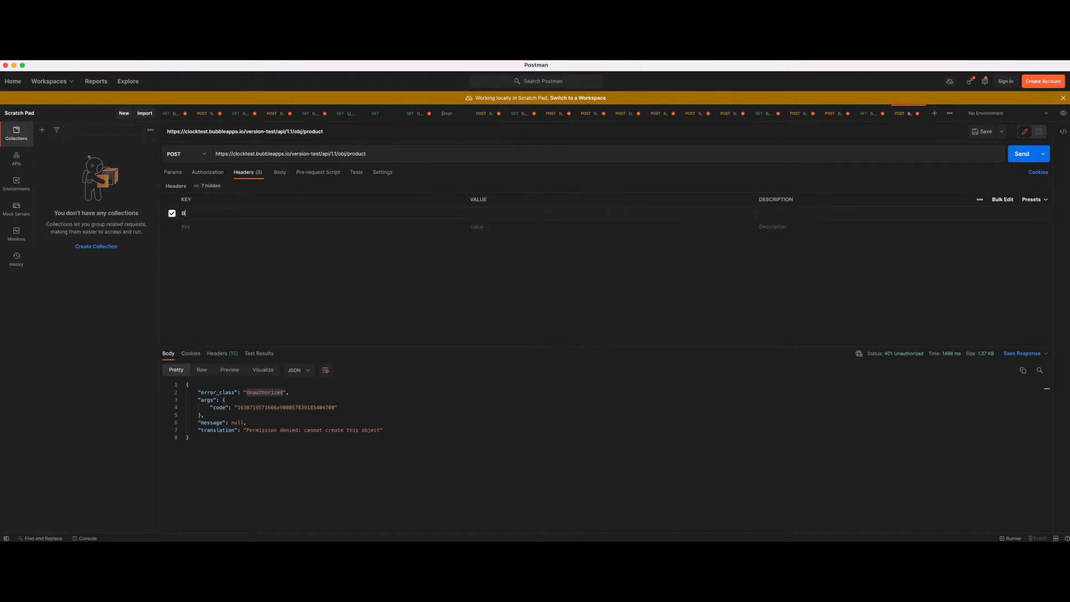
type("earer")
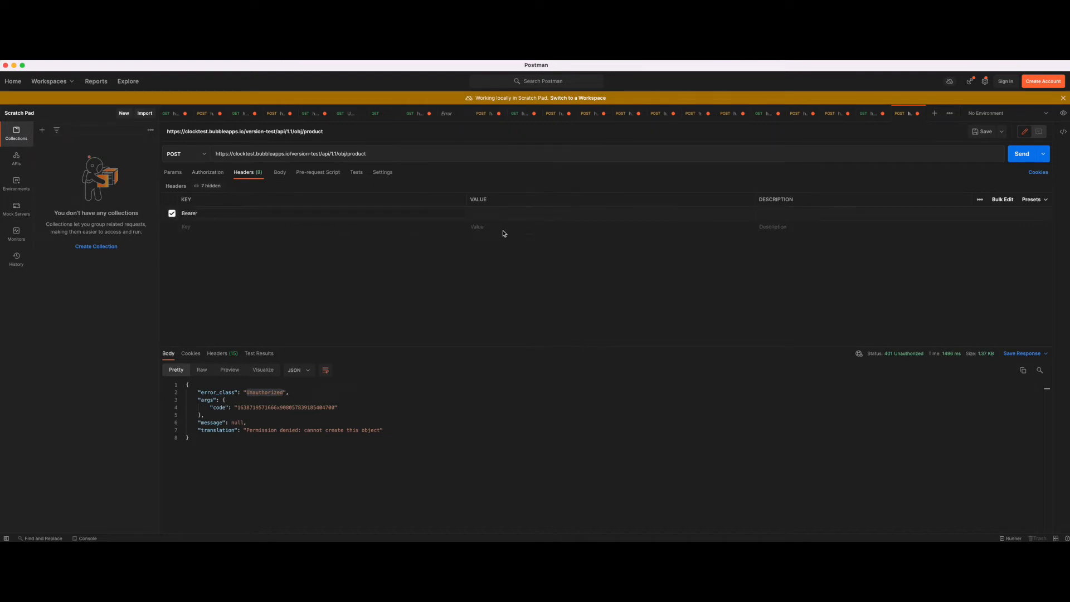
type("Basic 1835f69bd9c3d3a0bc089d1c52d90412")
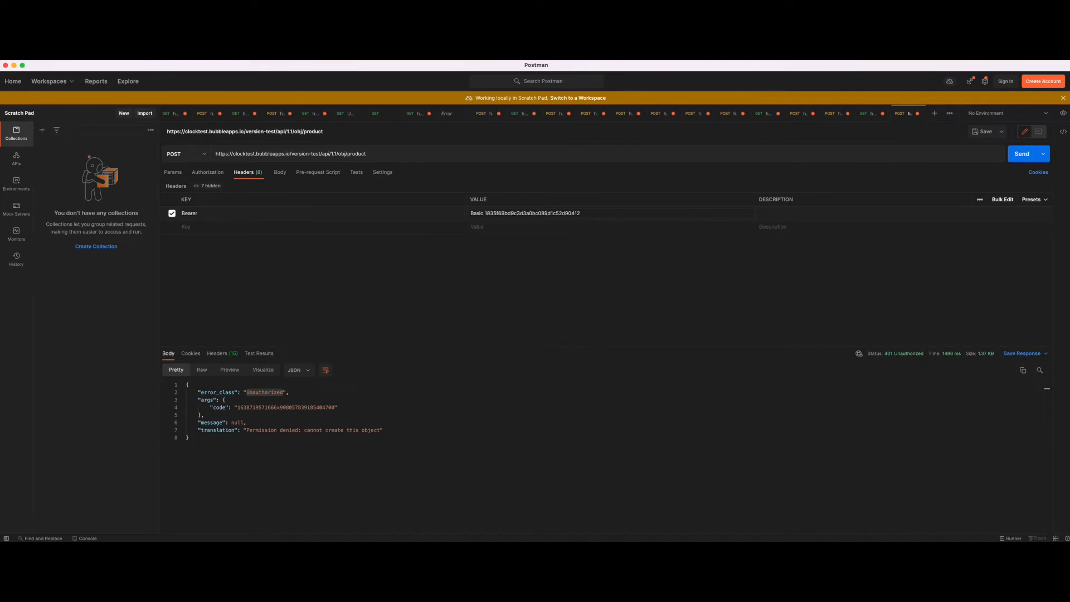
mouse_move(510, 264)
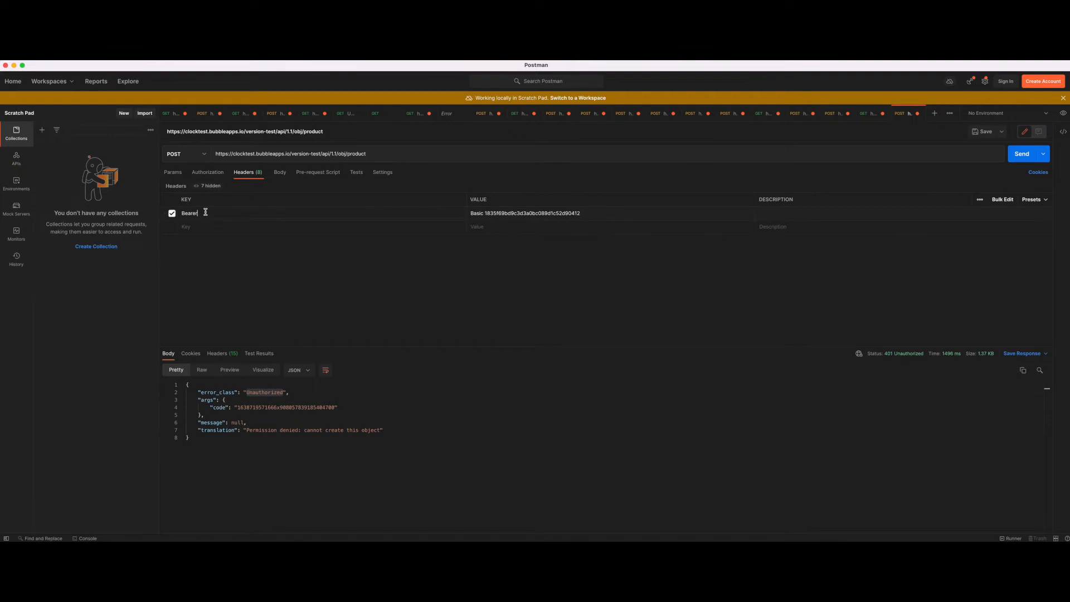
type("Authorization")
left_click(610, 212)
type("earer")
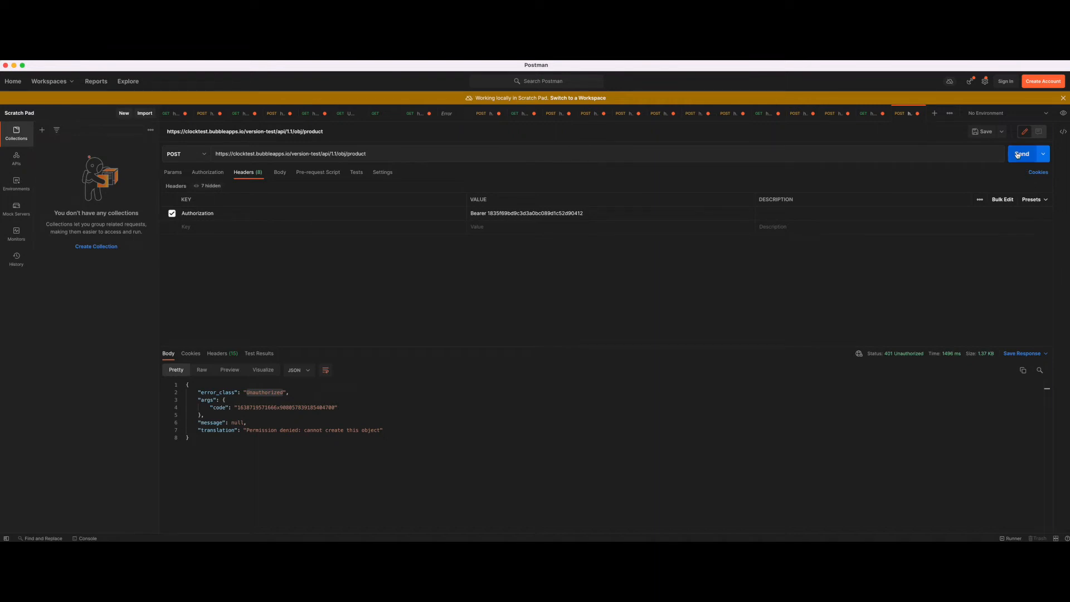
Resend the request and select the success status in the 201 Created response.
left_click(1023, 153)
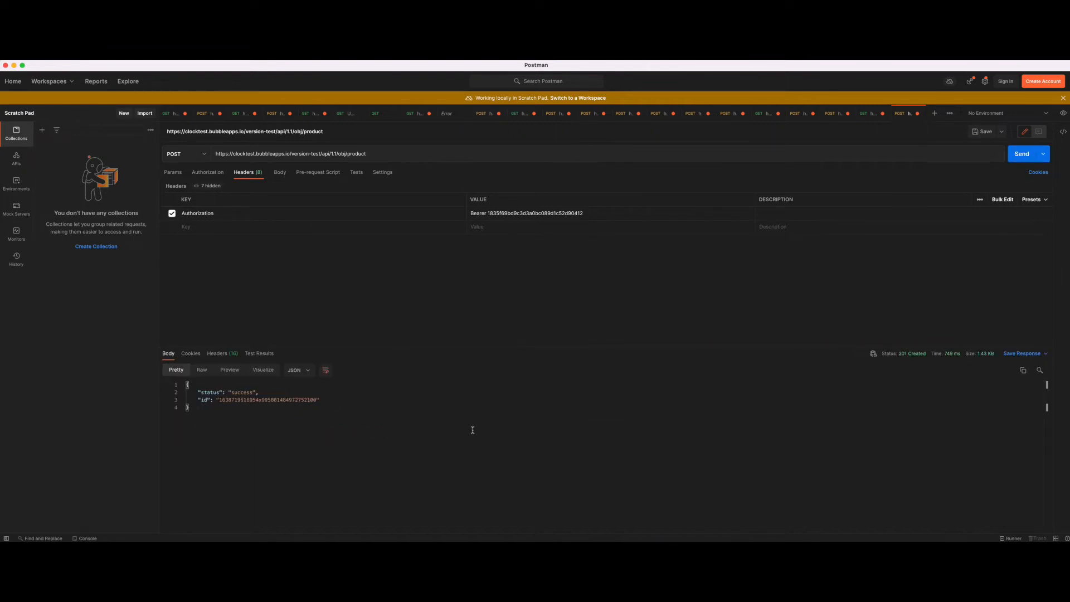
double_click(241, 392)
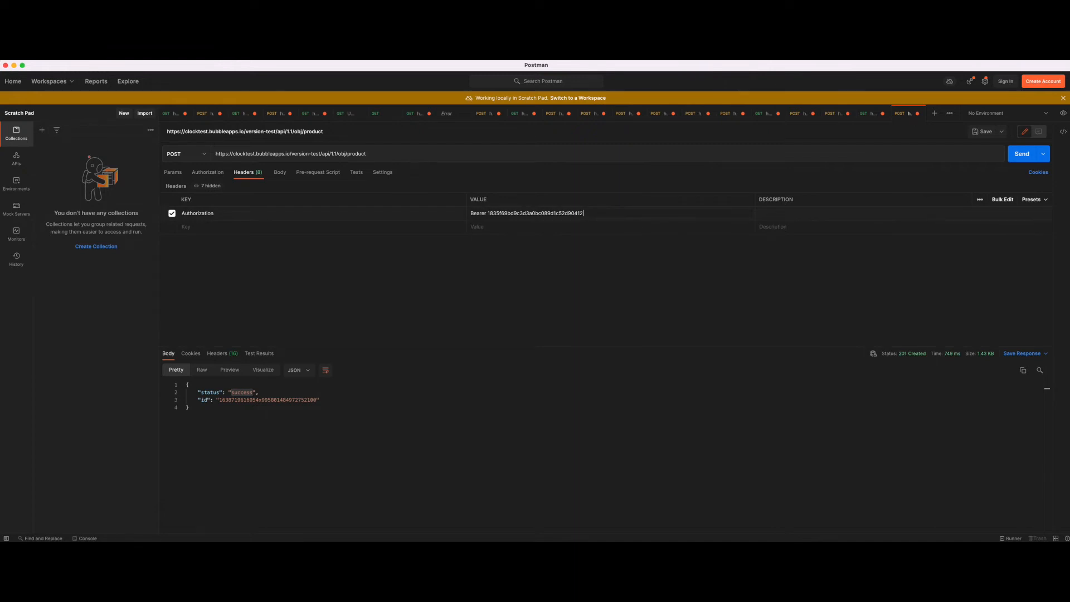
Return to Bubble and view All products, now holding one blank entry.
left_click(1022, 154)
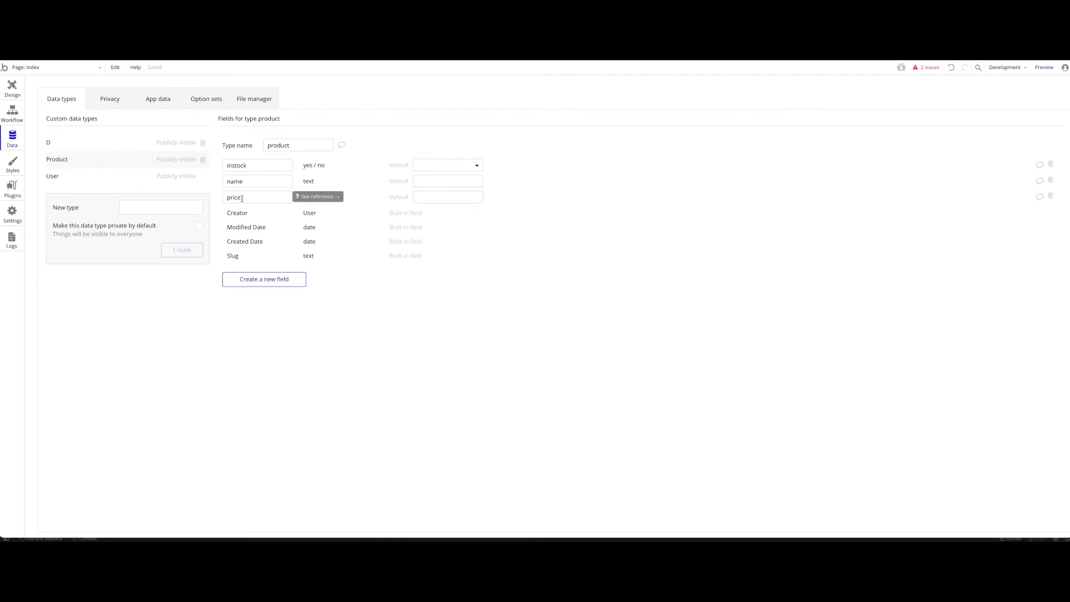
left_click(157, 98)
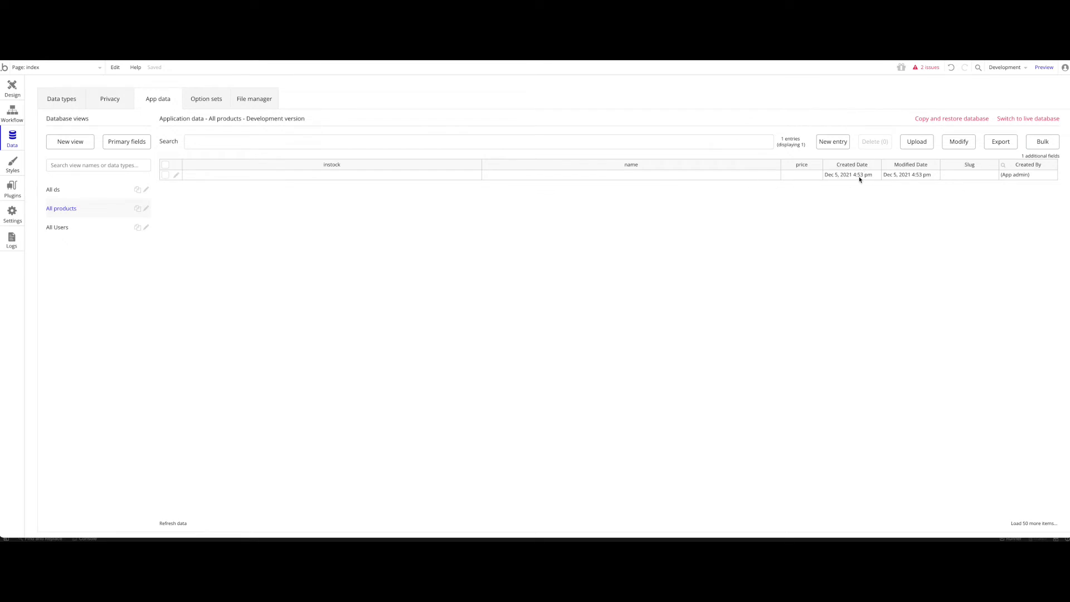
mouse_move(796, 178)
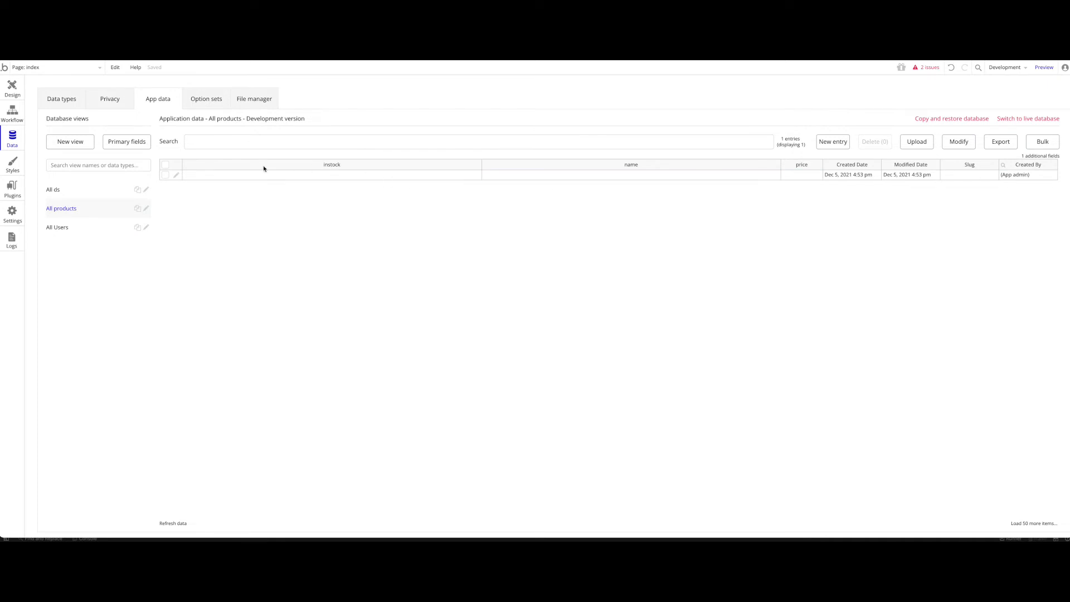
left_click(165, 176)
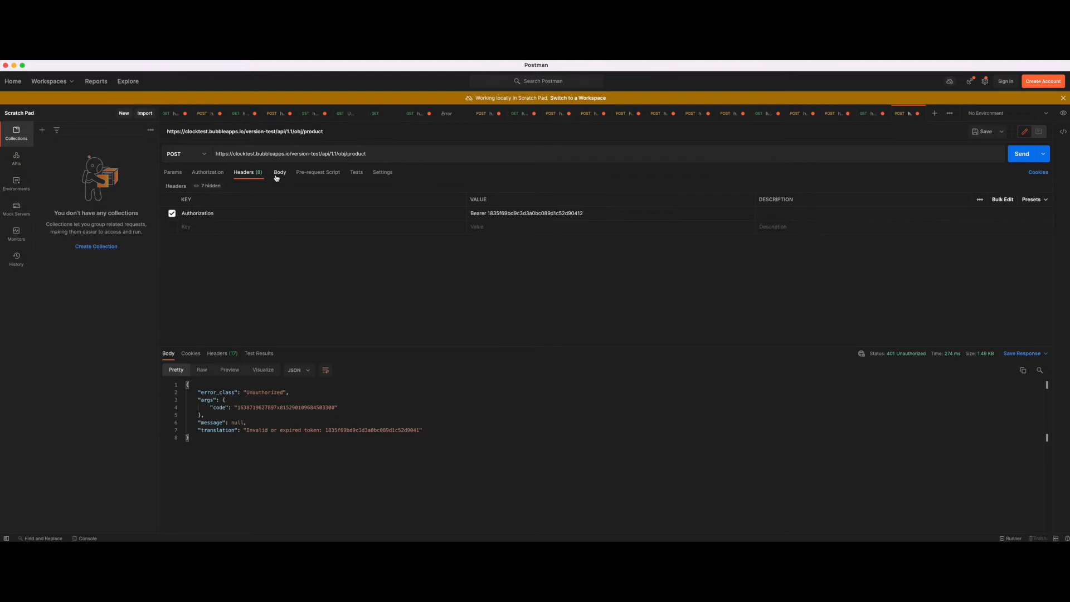
Set the request body to form-data with an empty key–value table.
left_click(279, 172)
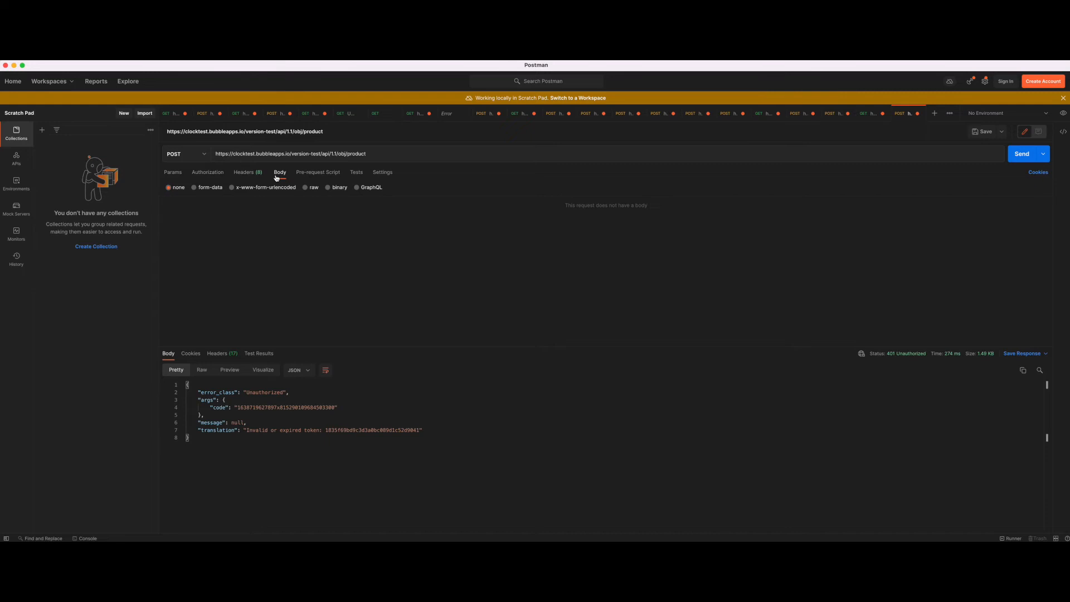
mouse_move(225, 192)
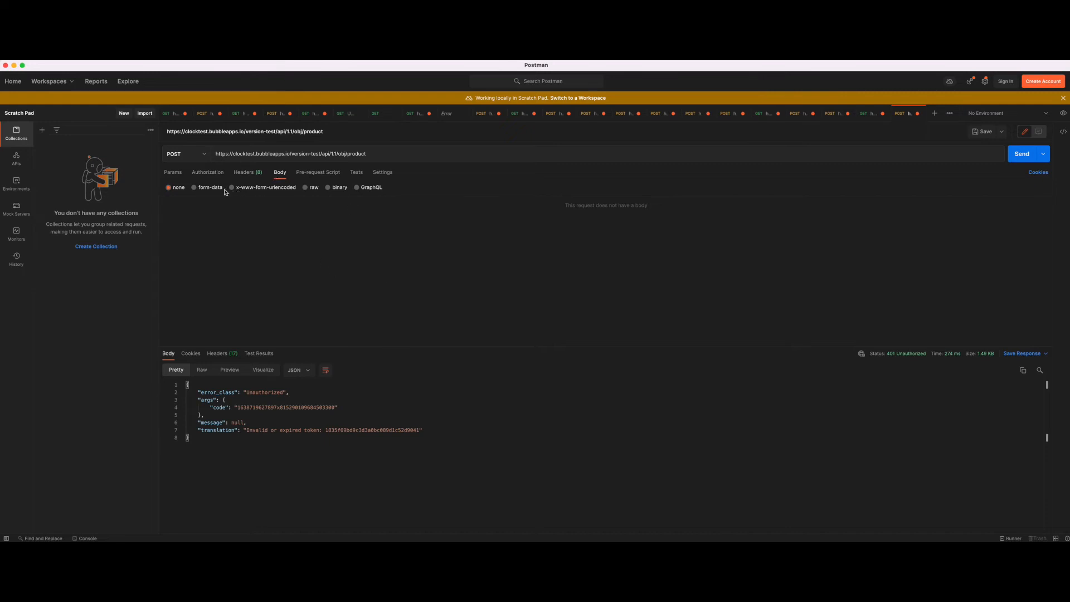
left_click(197, 187)
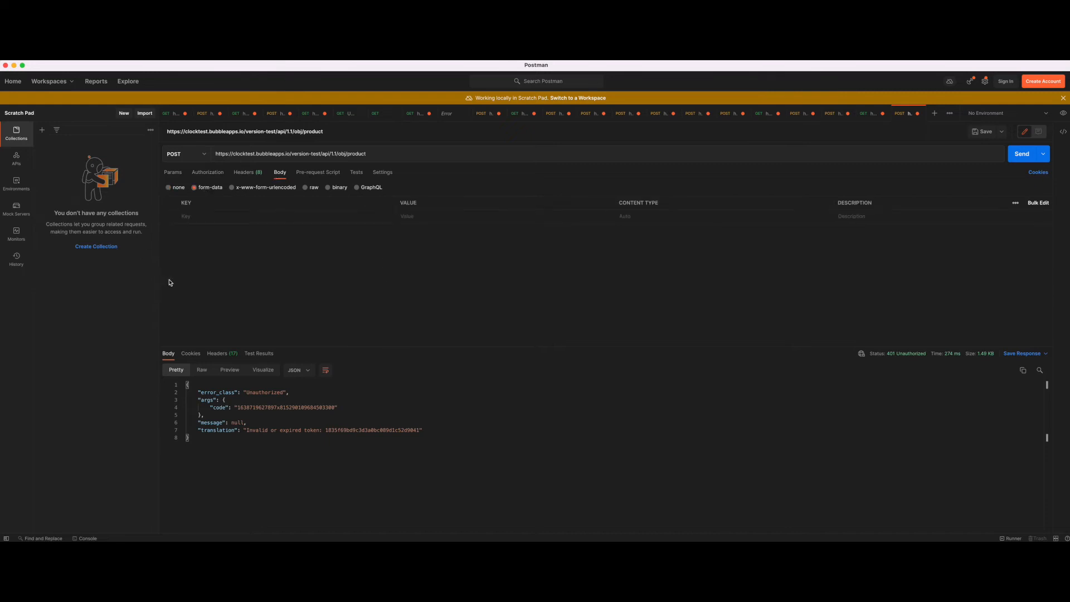
mouse_move(315, 201)
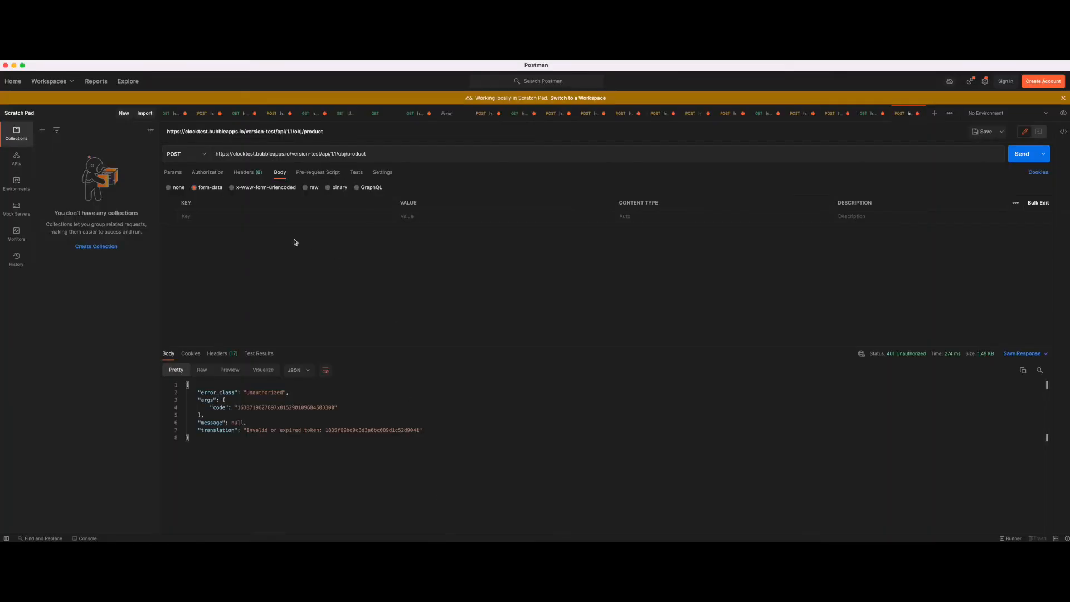
Add form-data keys instock, name and price to the POST body.
type("instock")
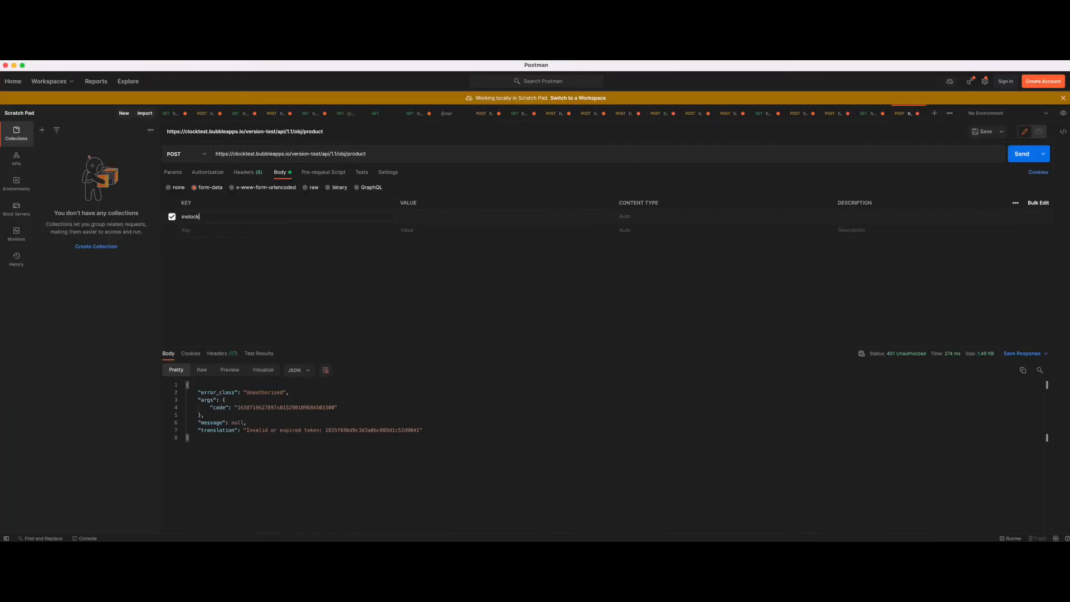
type("name")
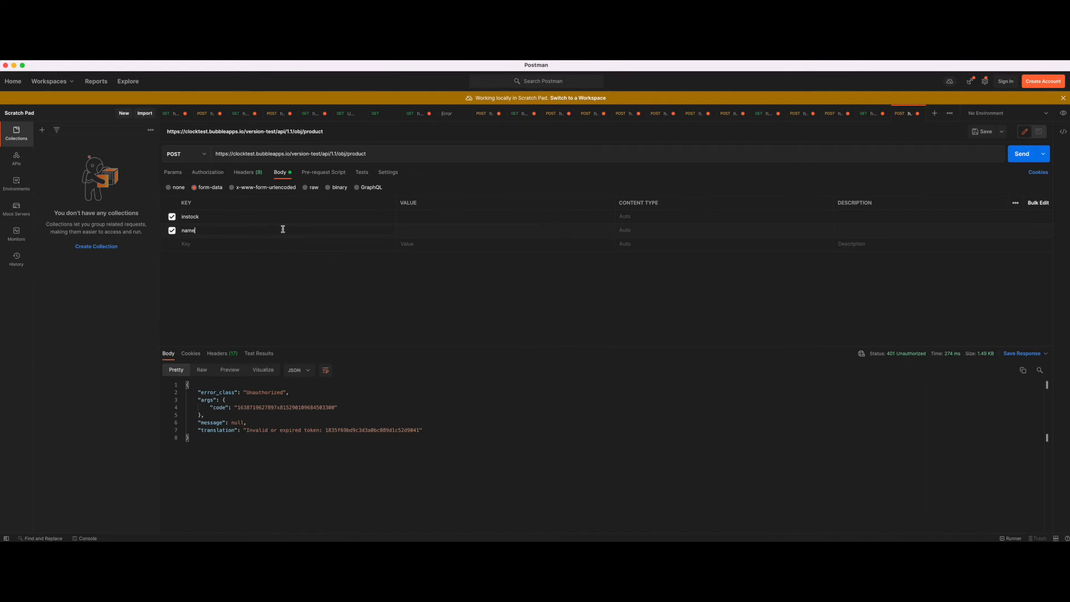
type("price")
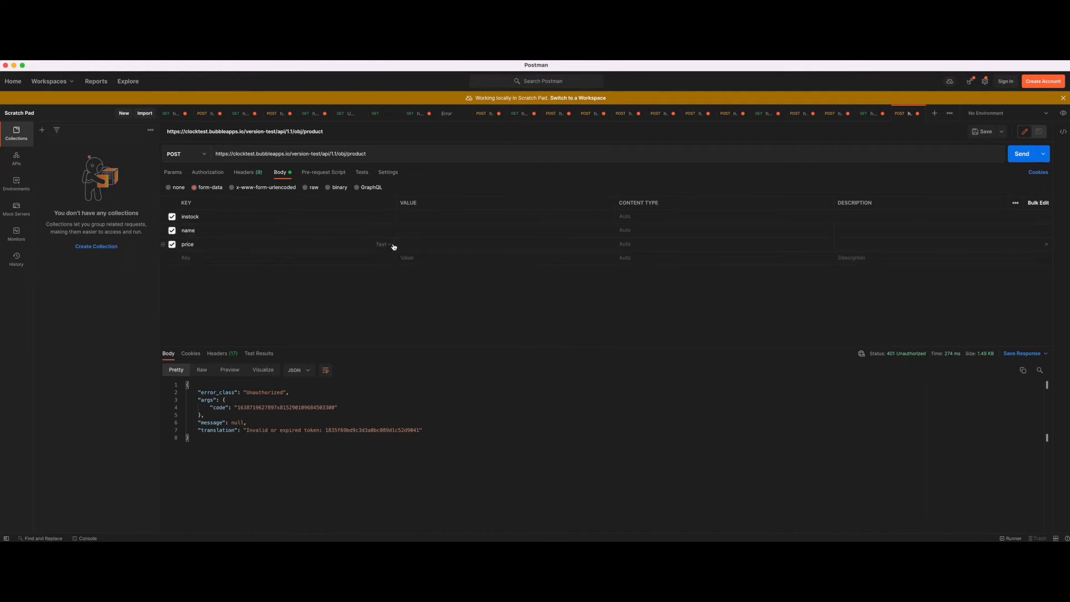
left_click(382, 245)
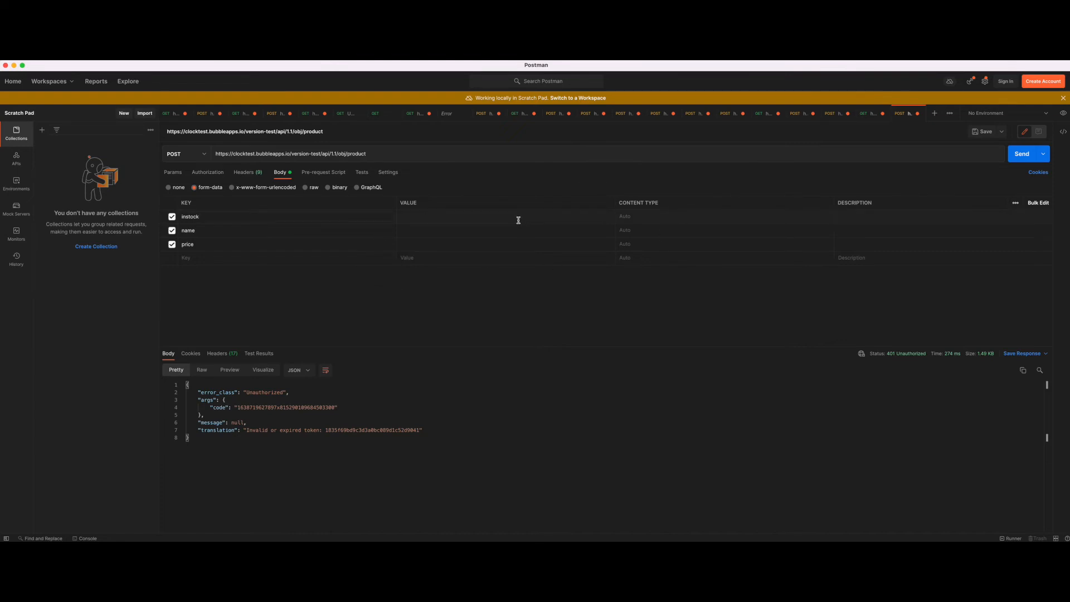
Fill values instock true, name Blue Tshirt, price 40 and send the create request.
left_click(1023, 154)
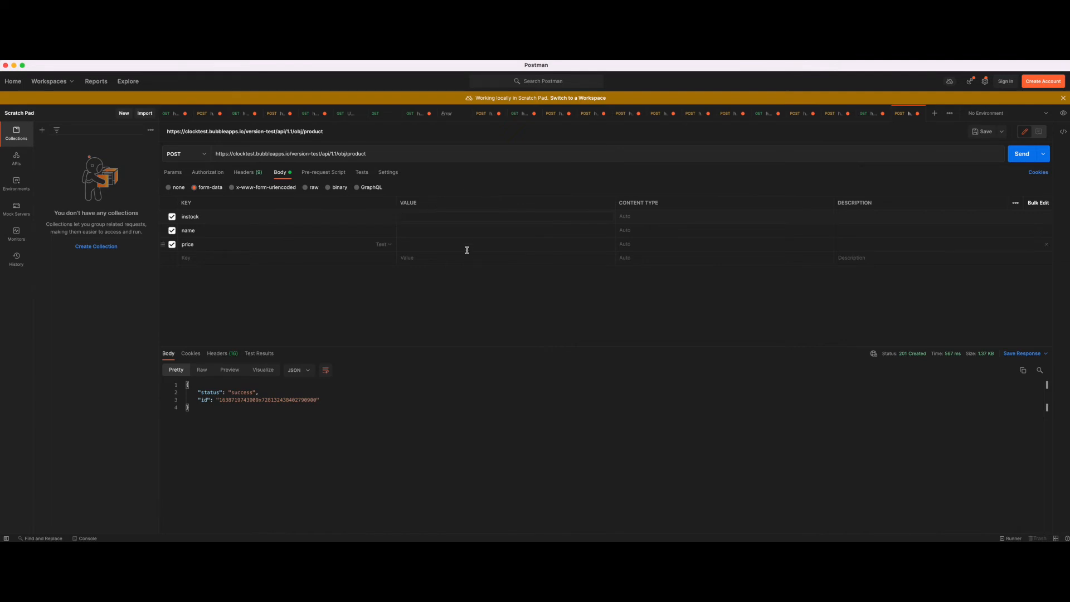
type("false")
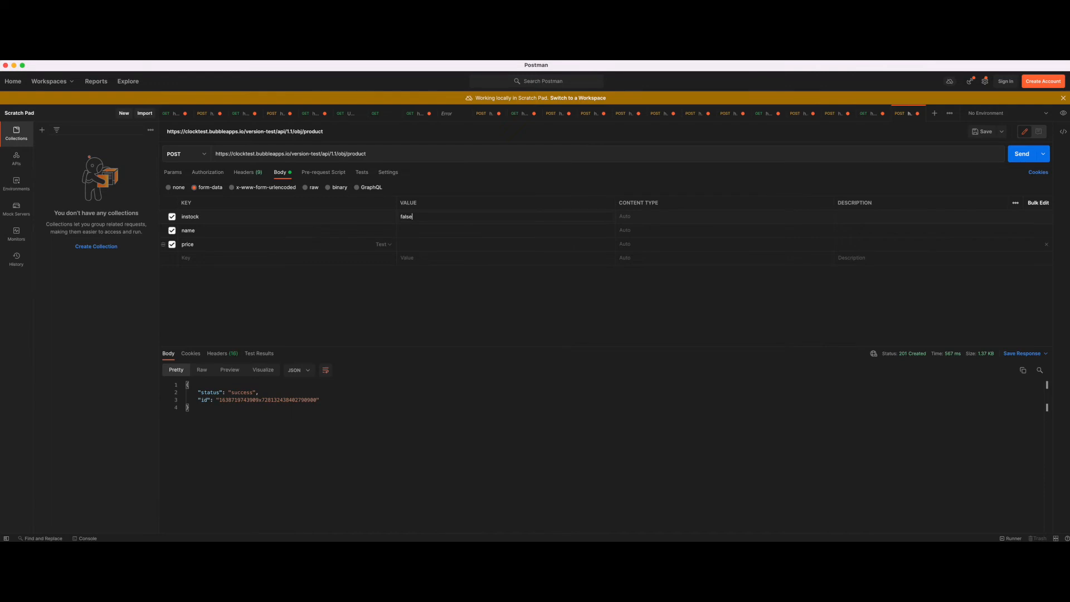
type("true")
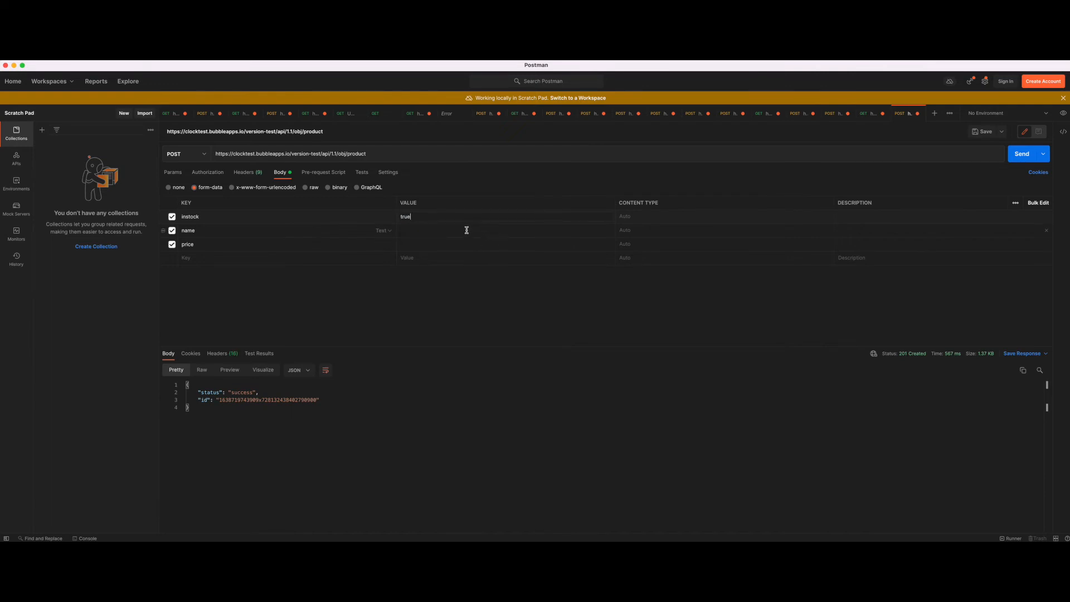
type("1")
left_click(505, 230)
type("Blue Tshirt")
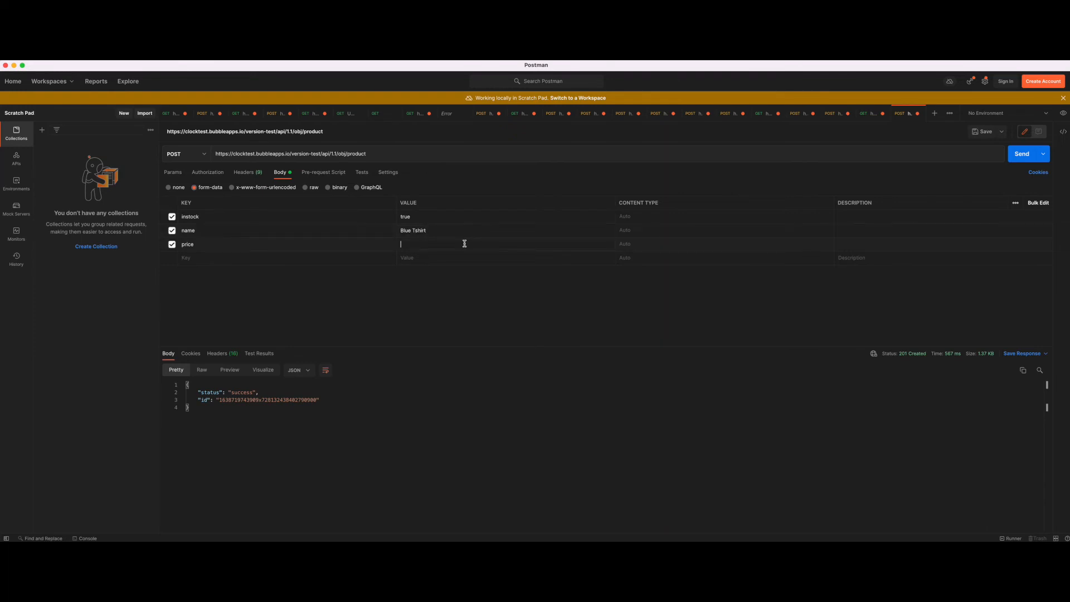
type("40")
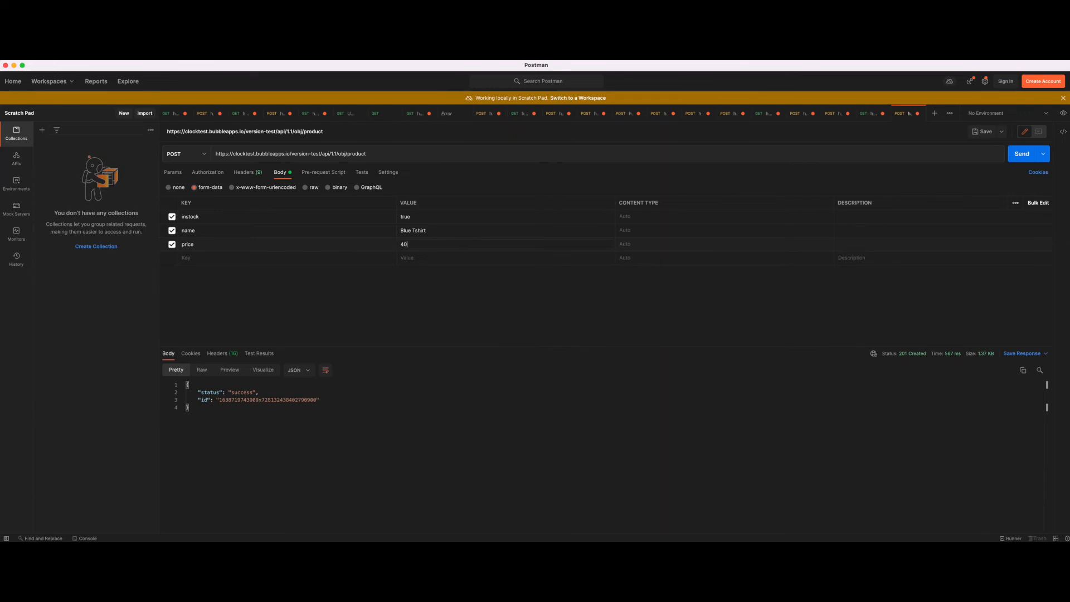
mouse_move(762, 466)
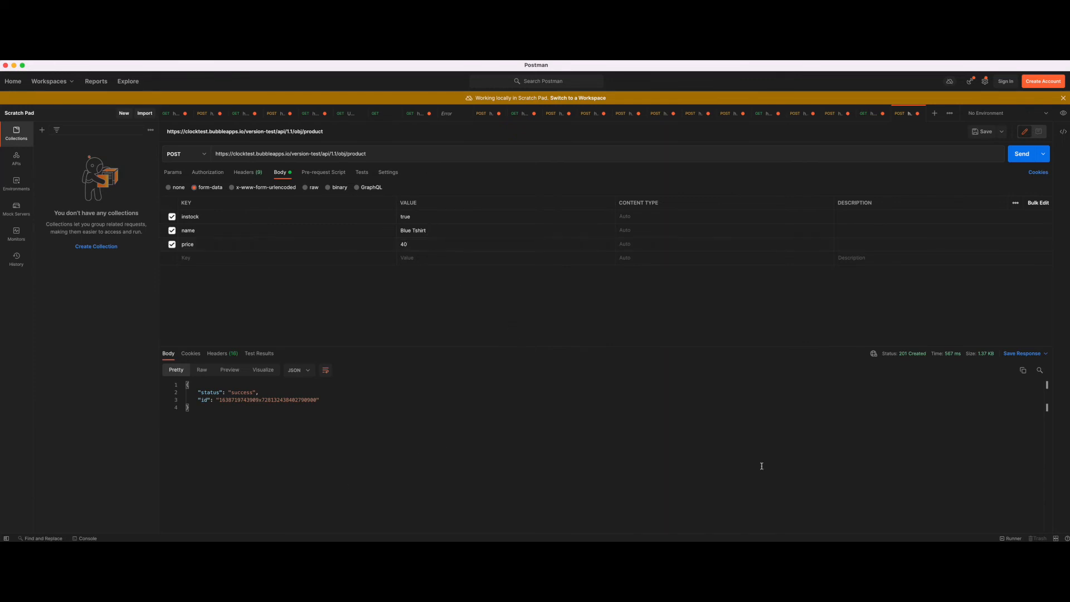
left_click(1022, 154)
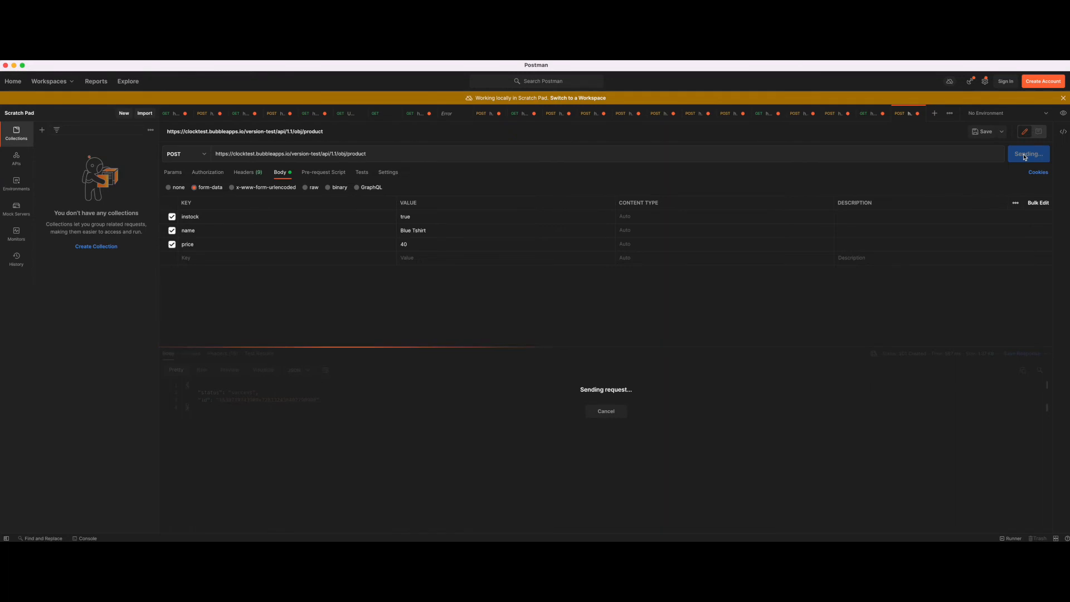
Inspect the Blue Tshirt row in Bubble's All products, confirming in stock and price 40.
left_click(1023, 154)
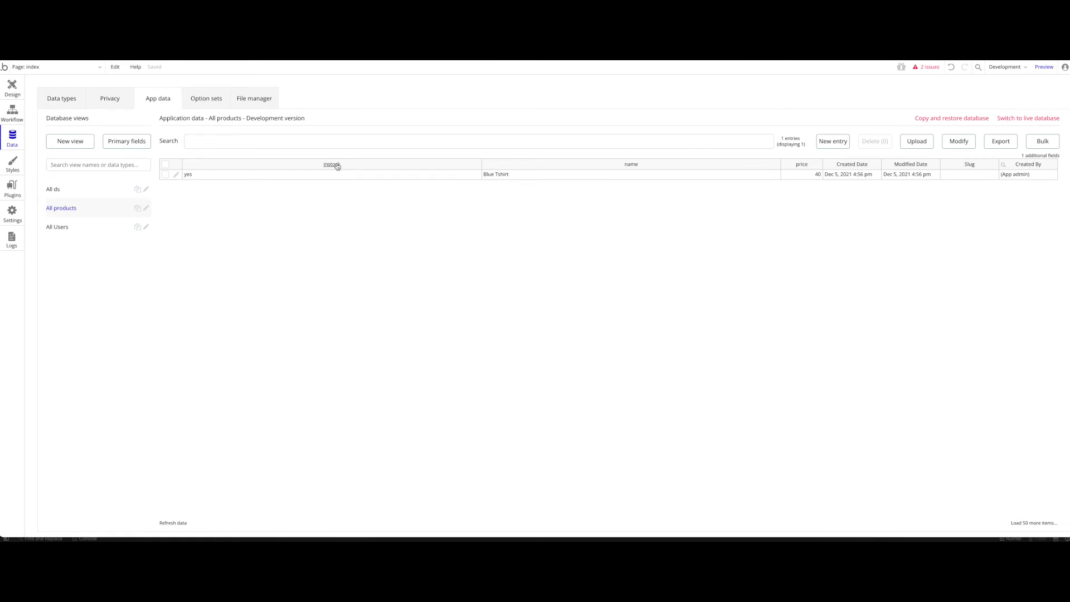
left_click(560, 174)
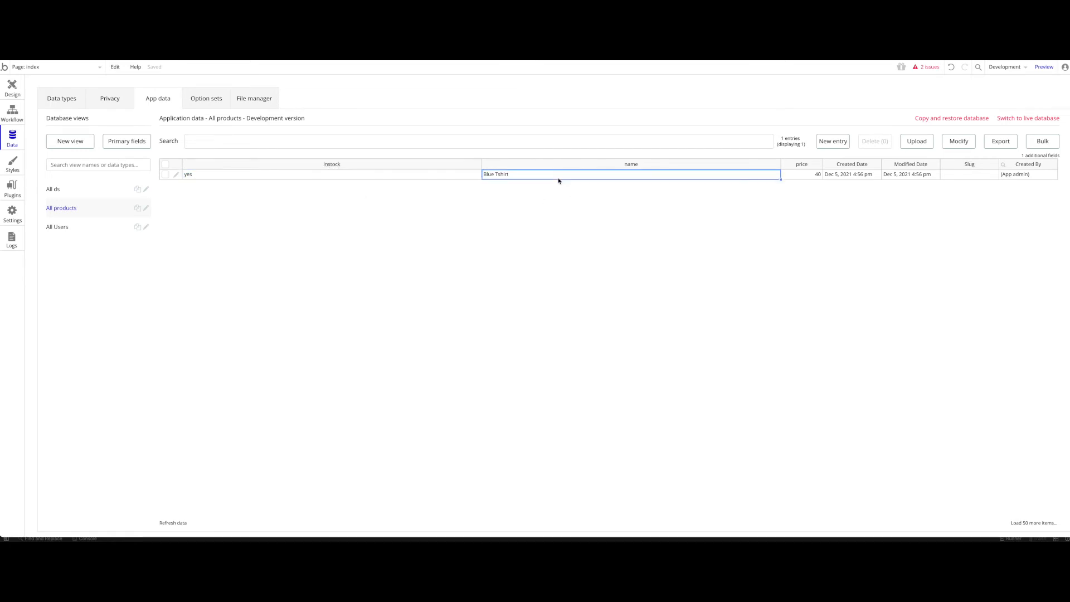
left_click(801, 174)
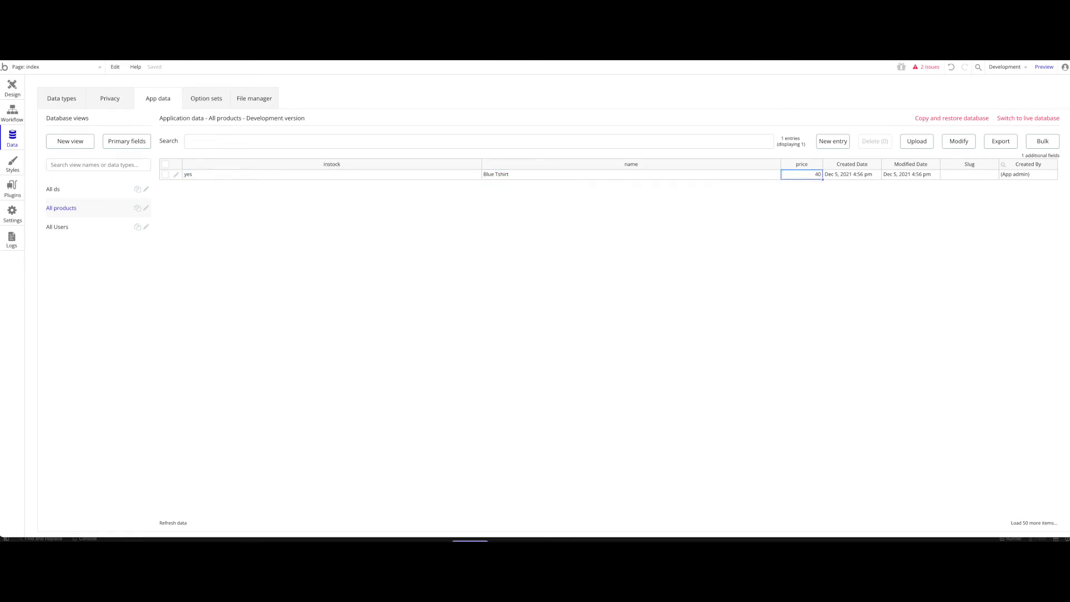
left_click(1022, 154)
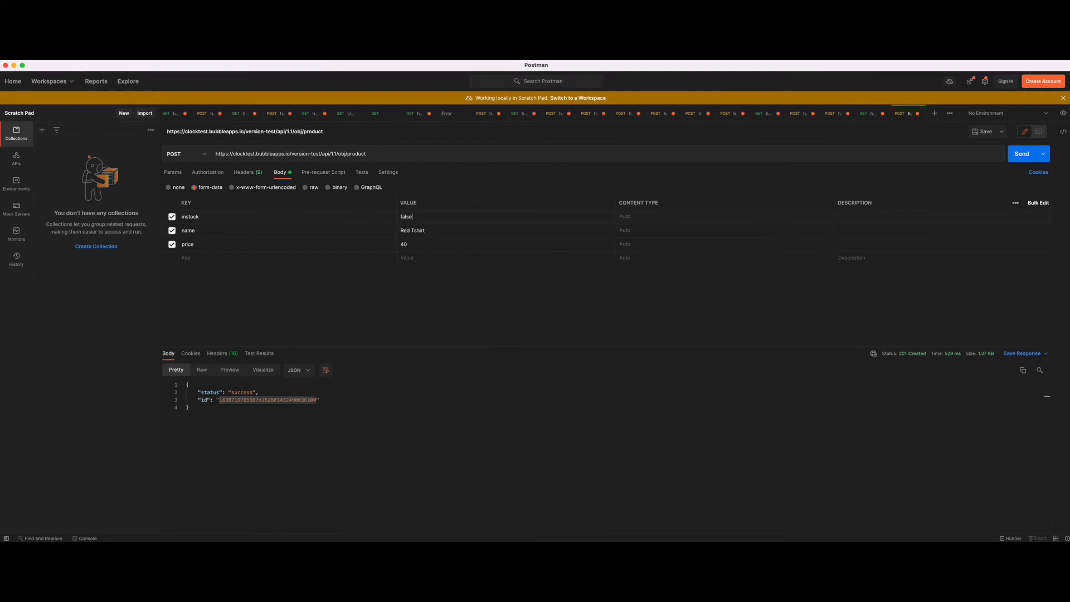
Reload All products and inspect the new Red Tshirt row, out of stock at price 40.
left_click(1021, 154)
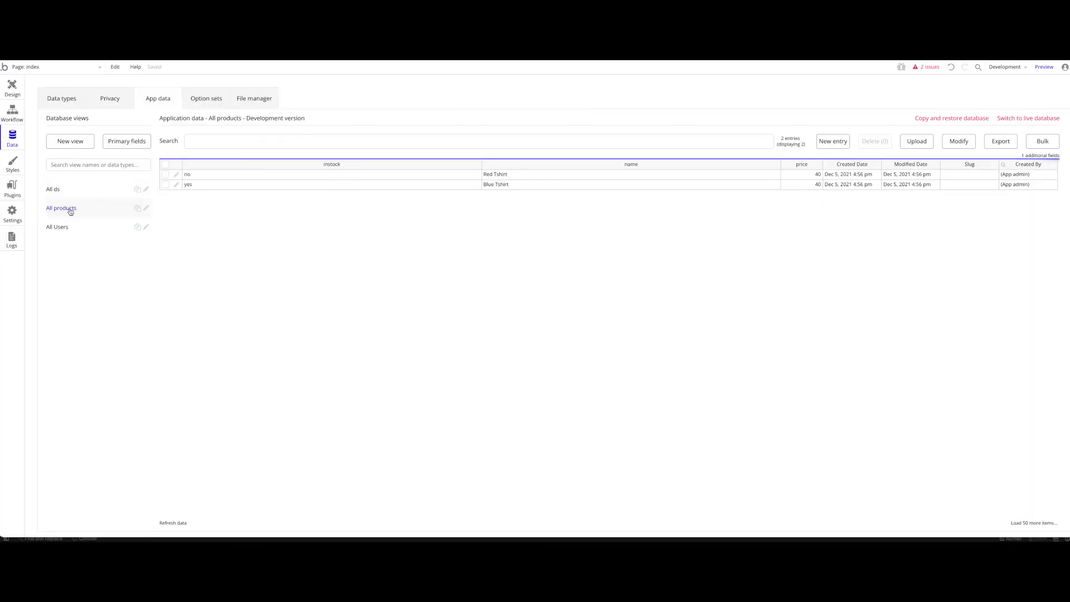
left_click(630, 174)
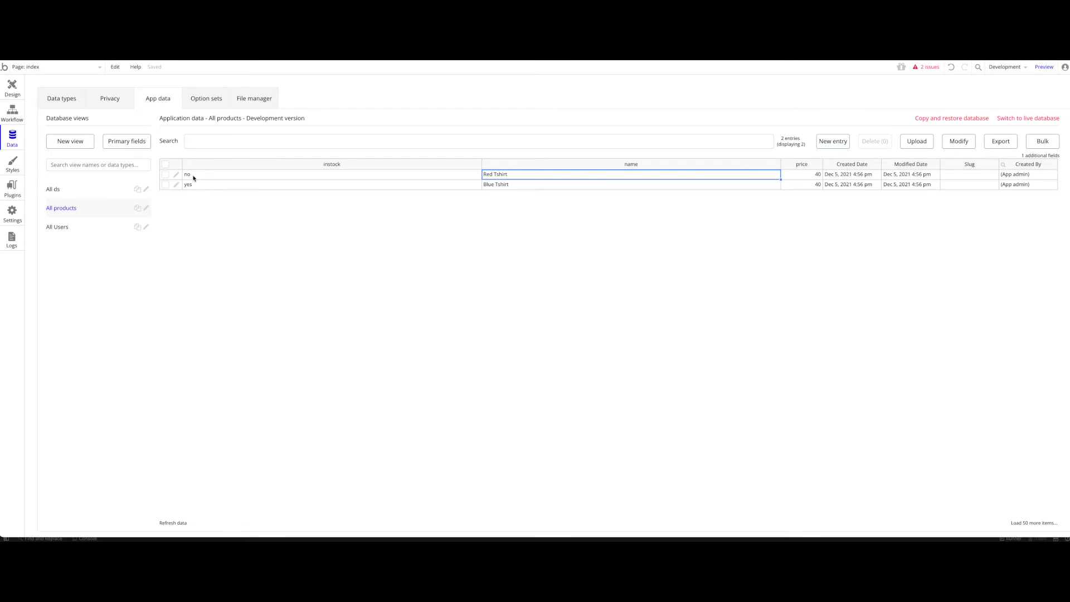
left_click(800, 174)
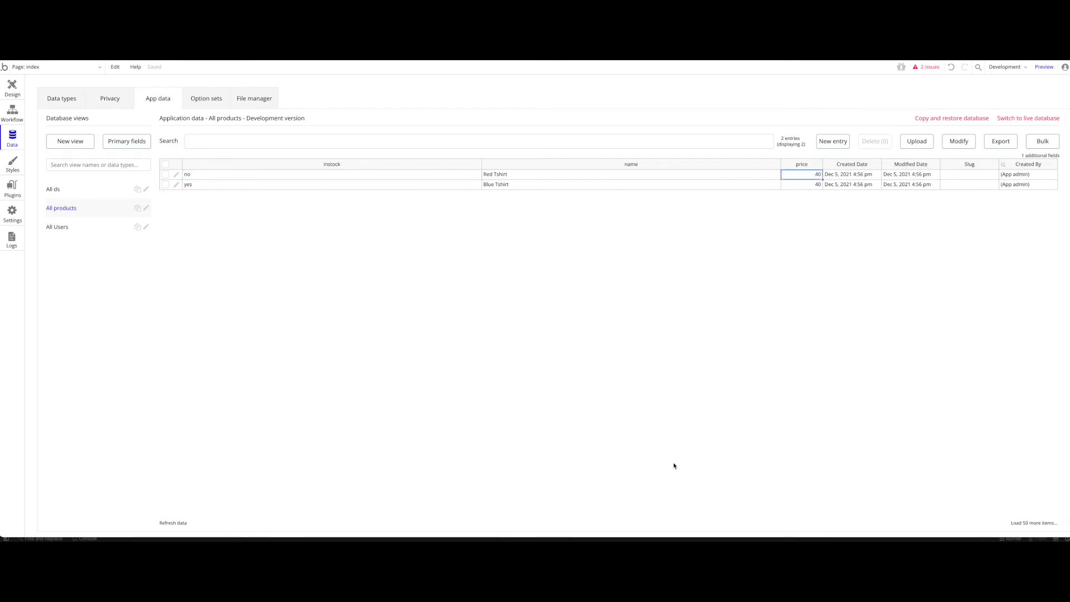
left_click(1022, 154)
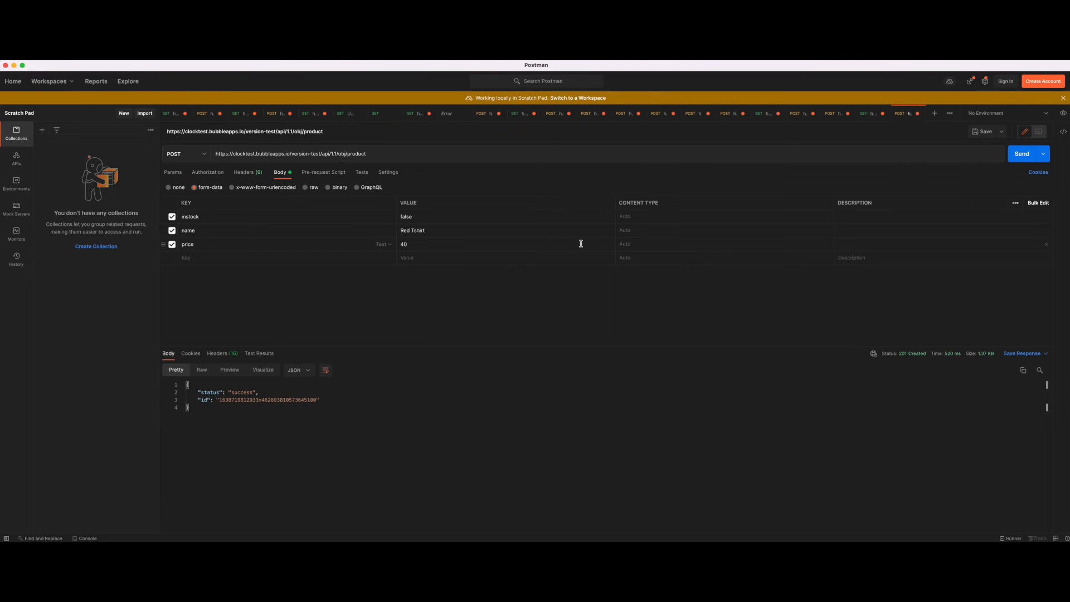
left_click(1047, 132)
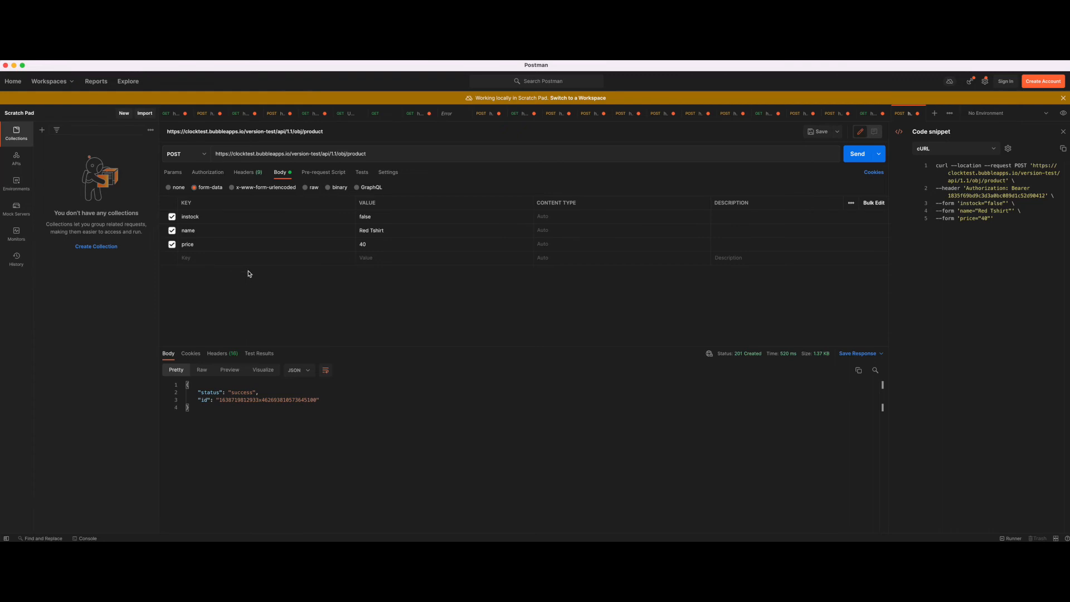
left_click(954, 149)
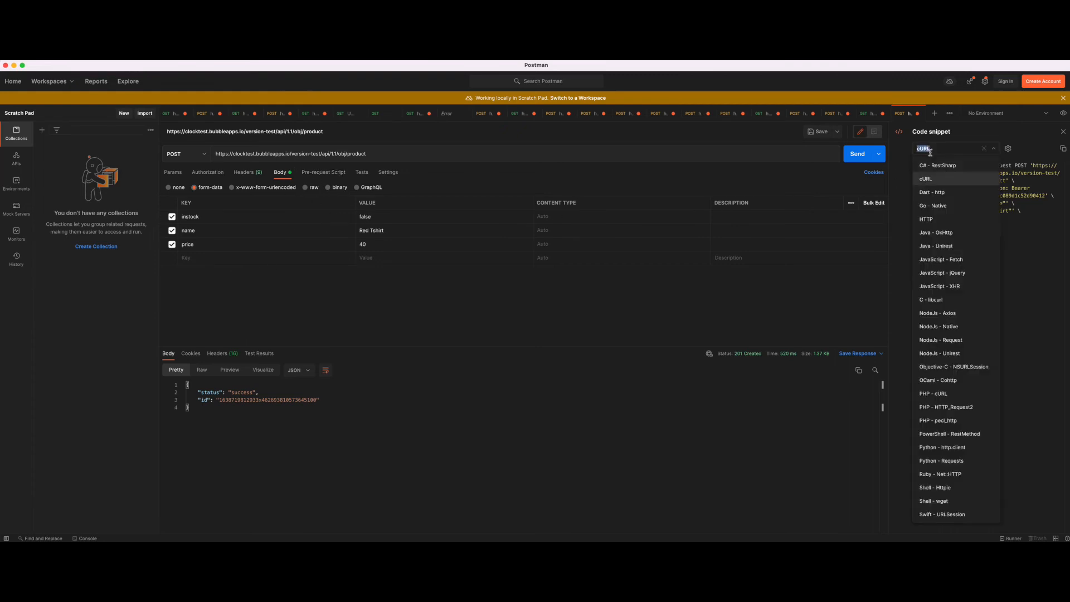
left_click(925, 179)
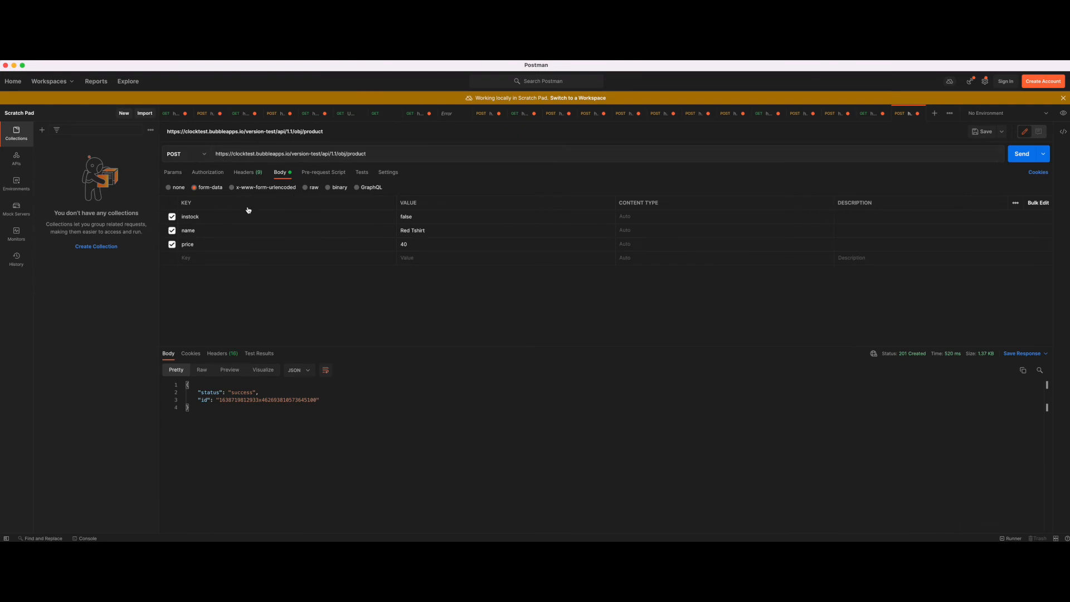
mouse_move(562, 299)
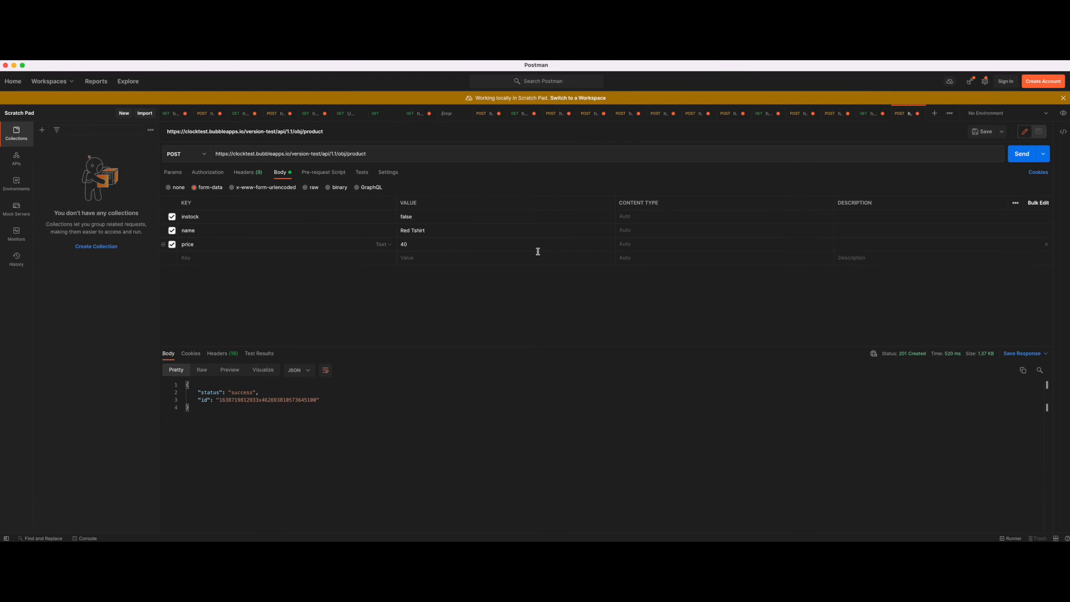
mouse_move(538, 251)
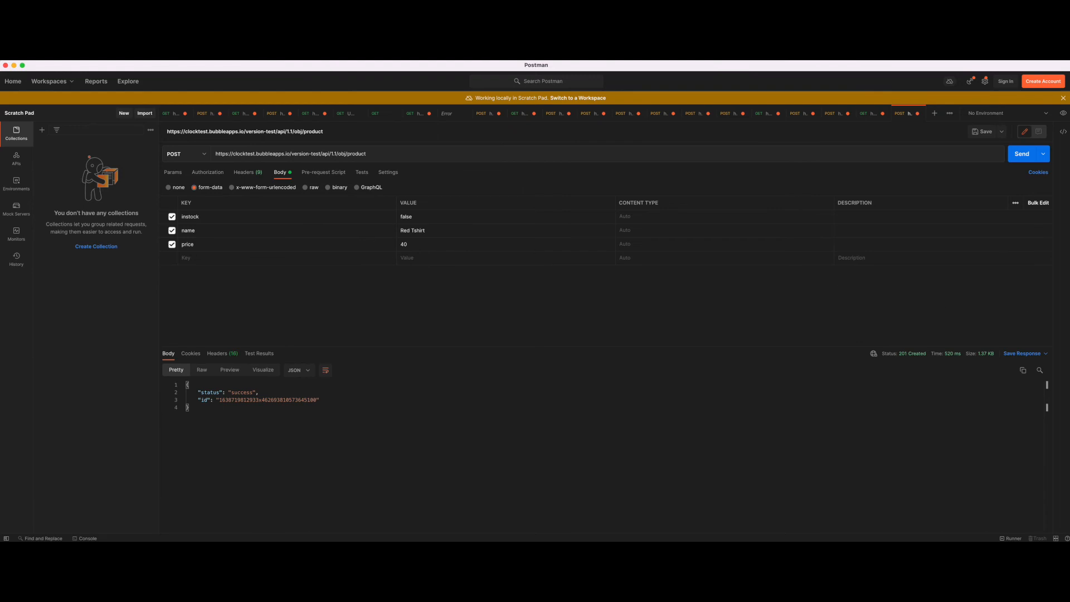
mouse_move(350, 230)
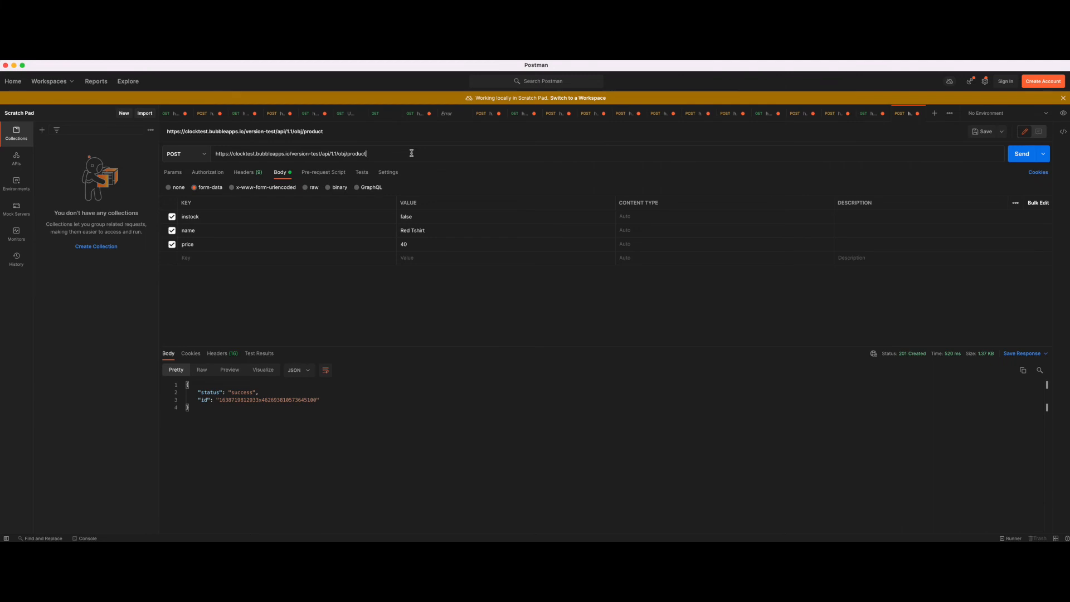
GET the Red Tshirt and then Blue Tshirt products by ID without a body, each returning 200 OK.
type("/")
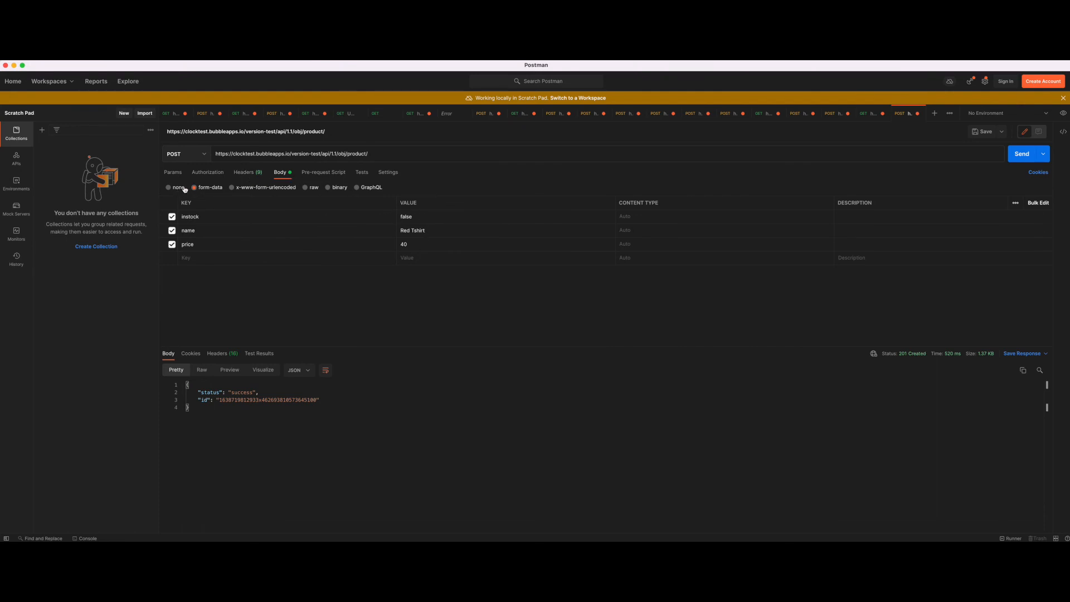
left_click(244, 171)
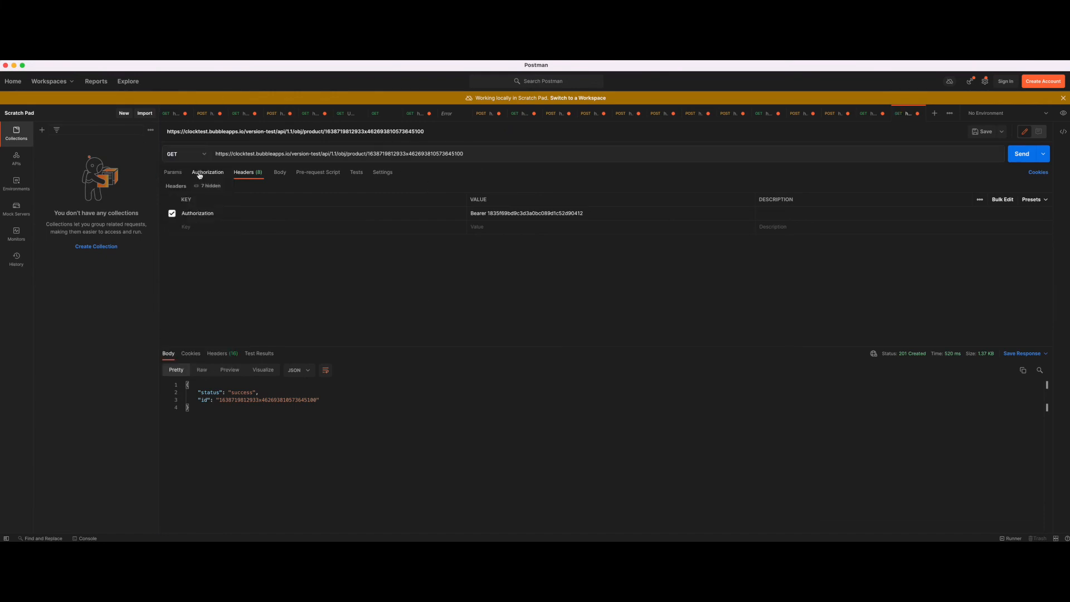
left_click(1022, 154)
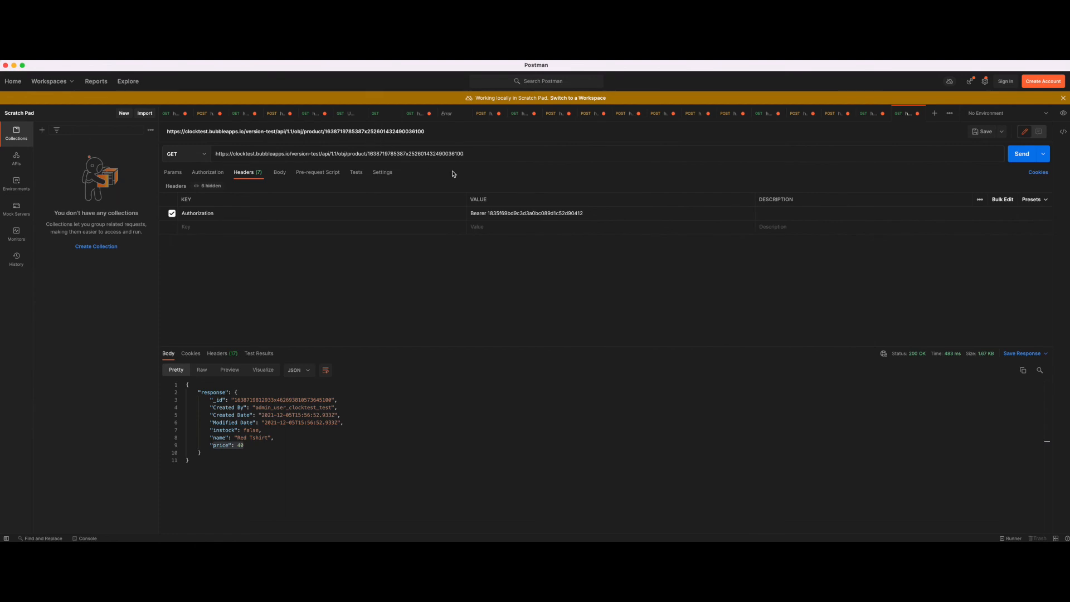
left_click(1022, 154)
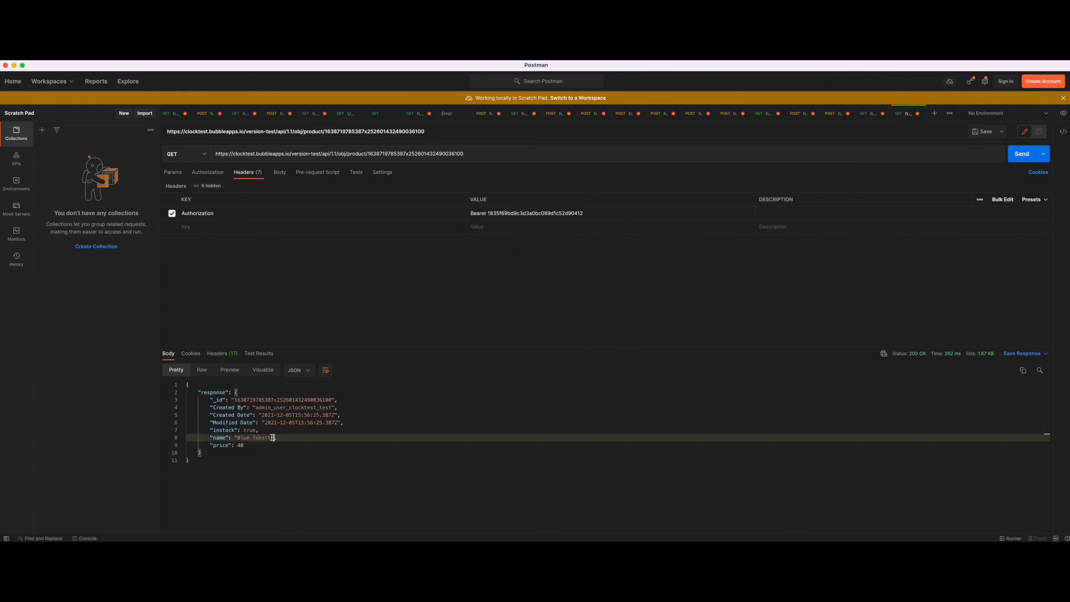
left_click_drag(390, 154, 462, 154)
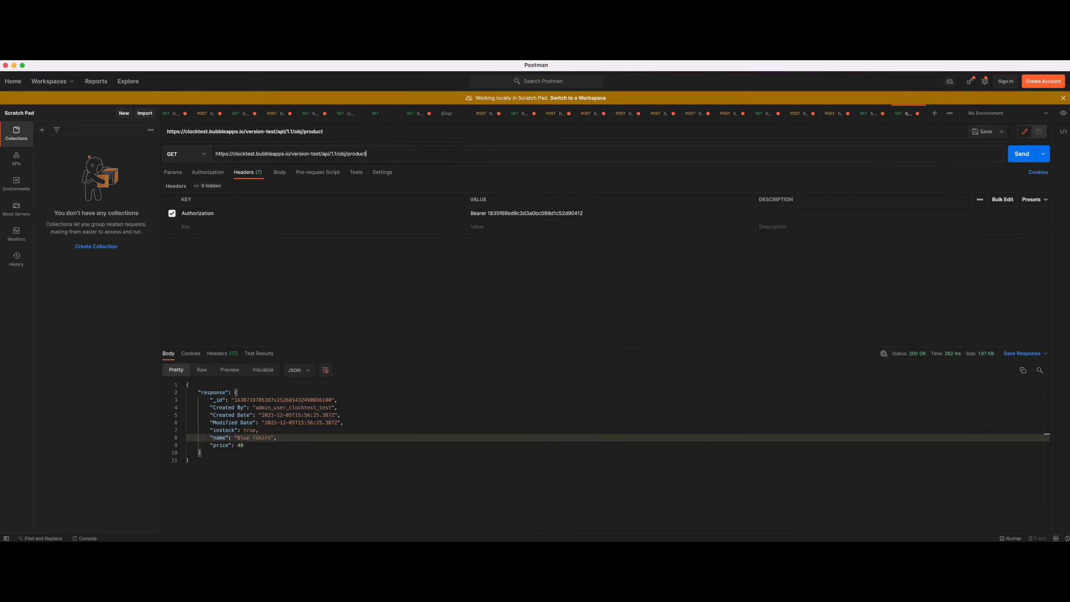
GET /obj/product returning both Blue Tshirt and Red Tshirt with count 2, remaining 0.
left_click(1022, 154)
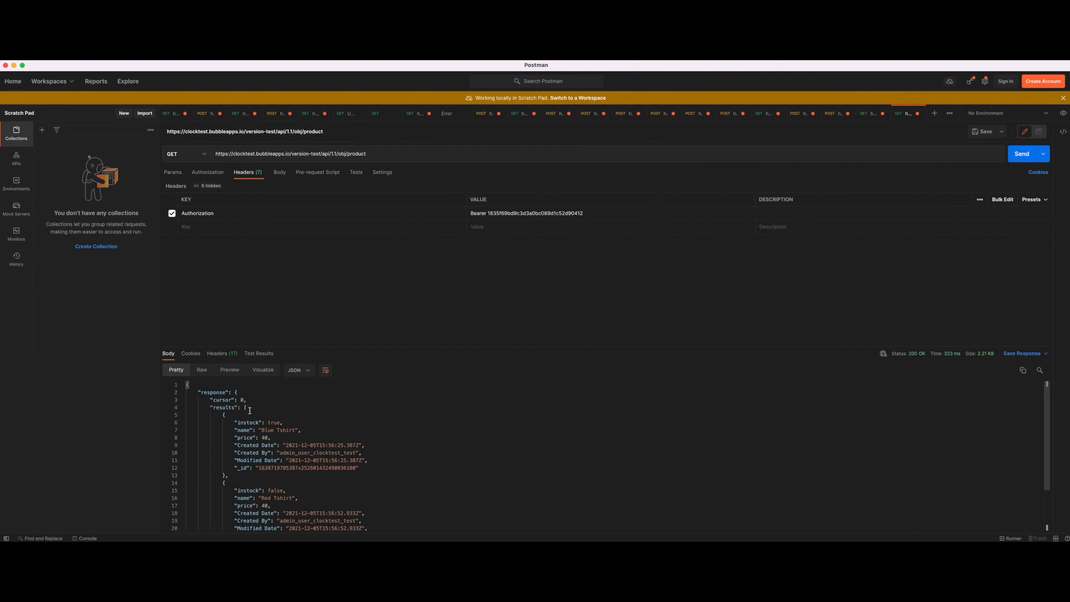
scroll("down", 3)
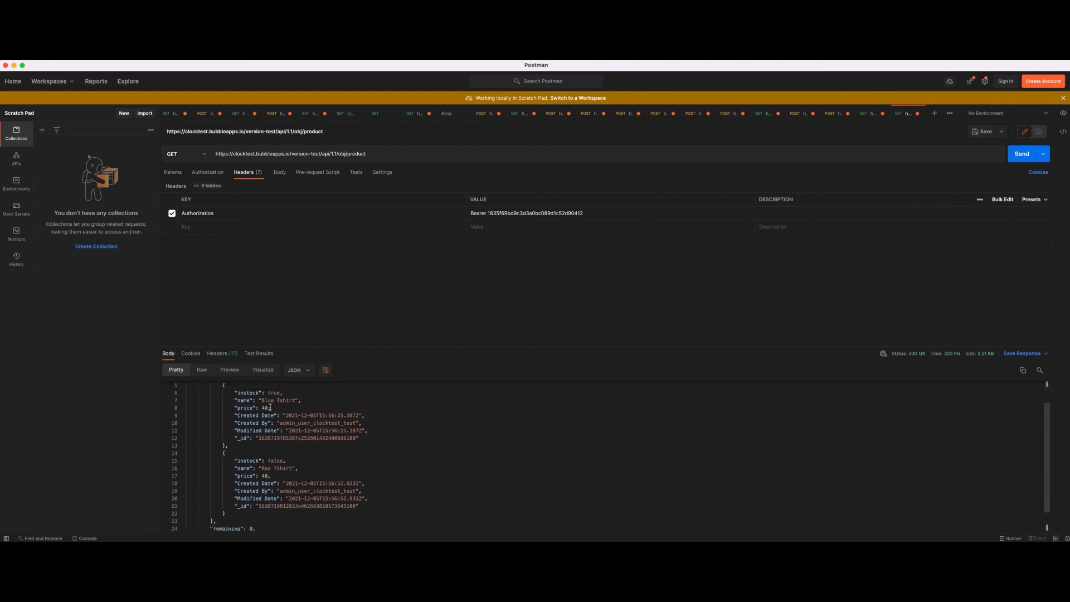
scroll("down", 3)
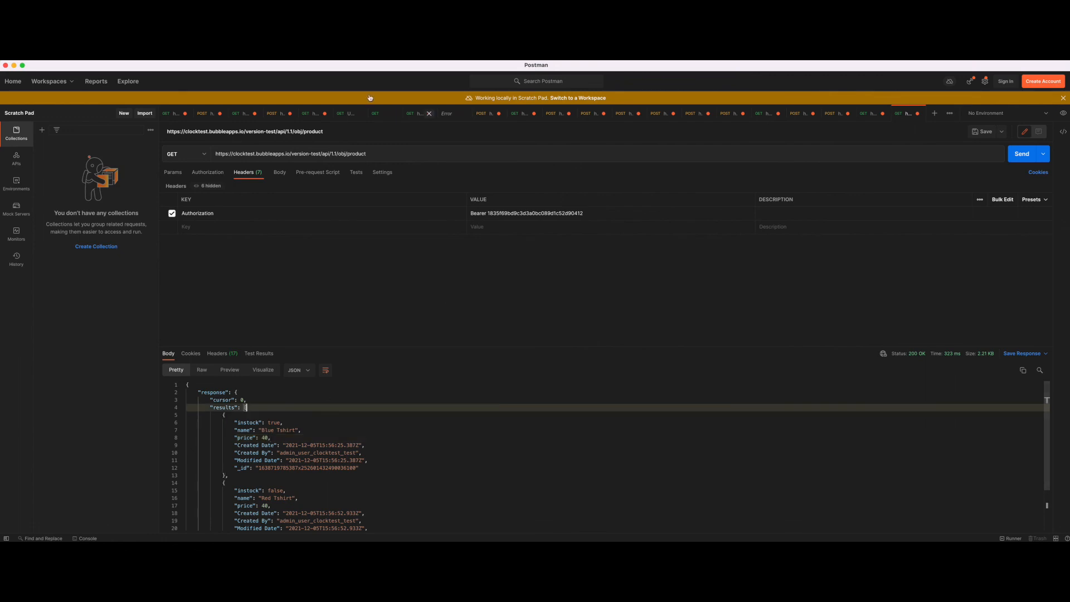
double_click(290, 153)
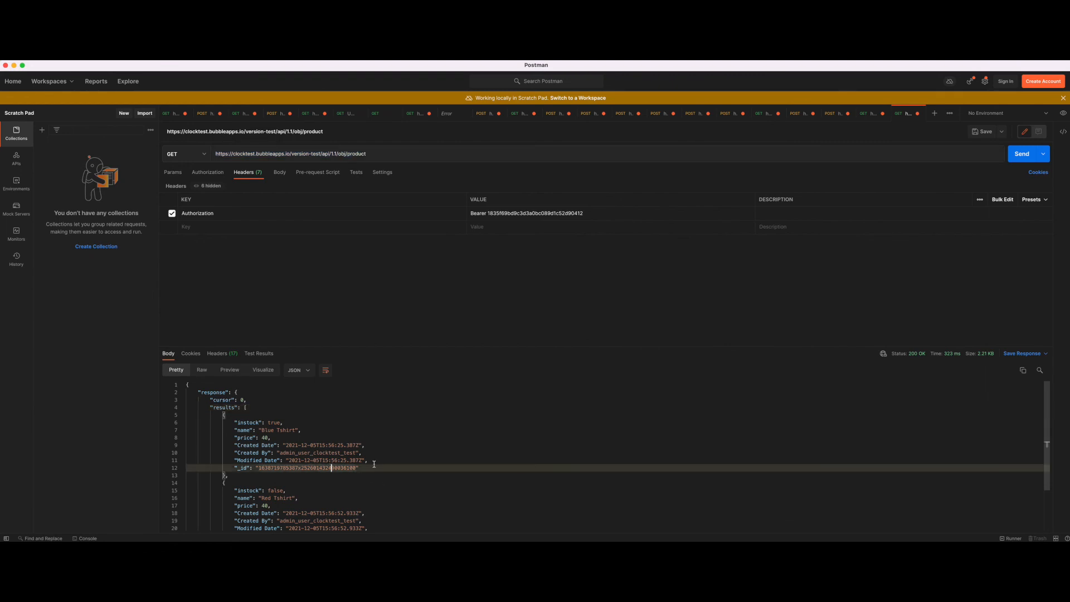
scroll("down", 3)
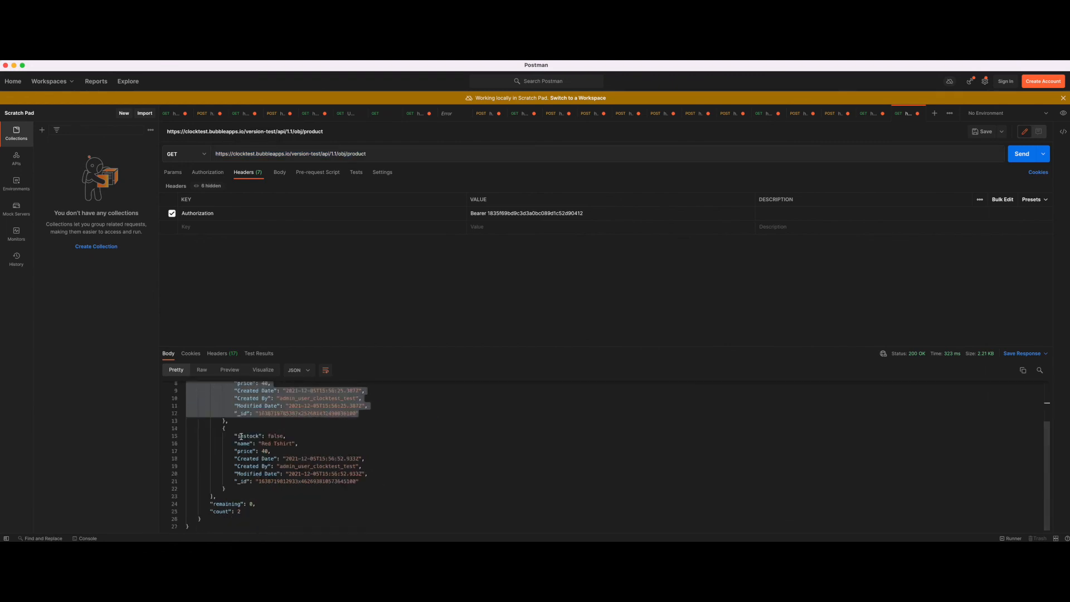